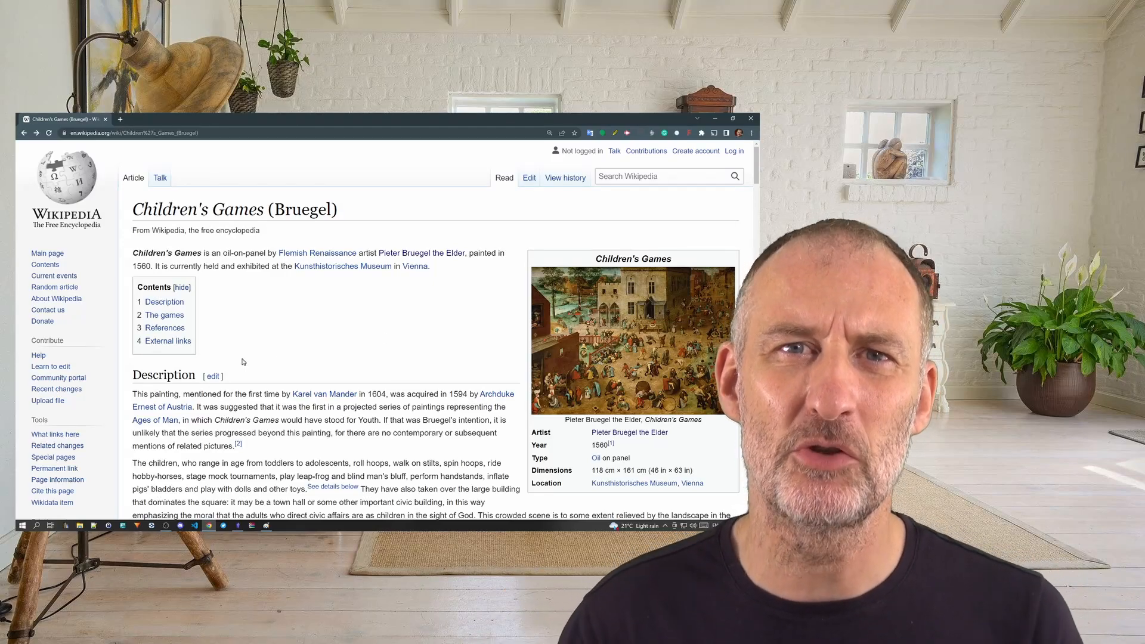
- Scroll the Children's Games article, then open the painting's file page at a larger resolution
{"action": "scroll", "scroll_direction": "down", "scroll_amount": 3}
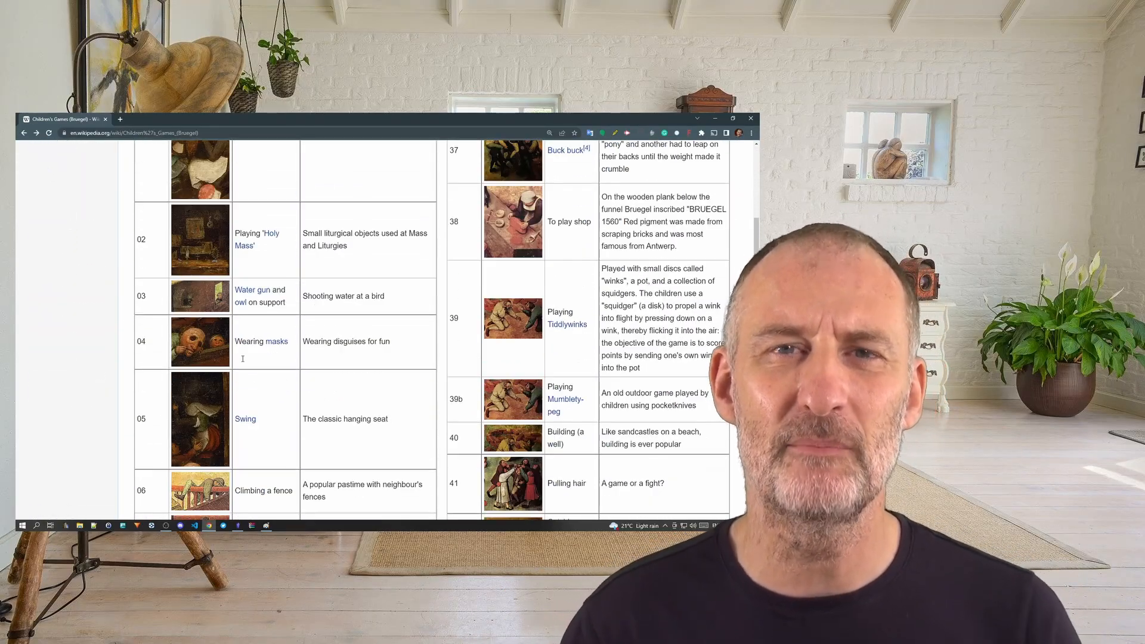
{"action": "scroll", "scroll_direction": "down", "scroll_amount": 3}
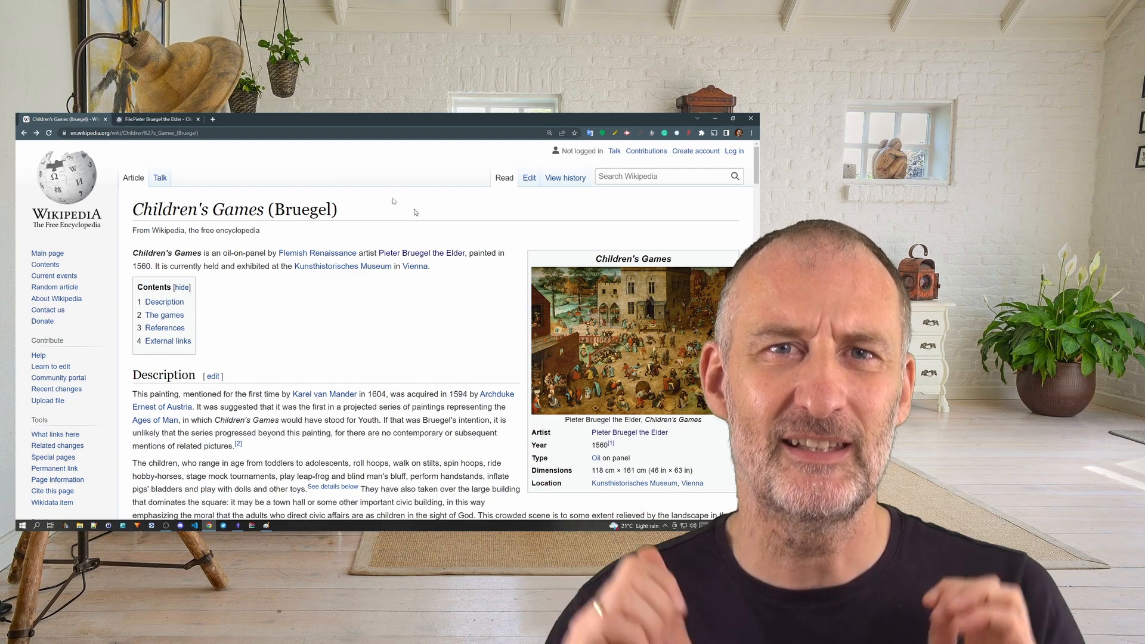
{"action": "left_click", "coordinate": [633, 339]}
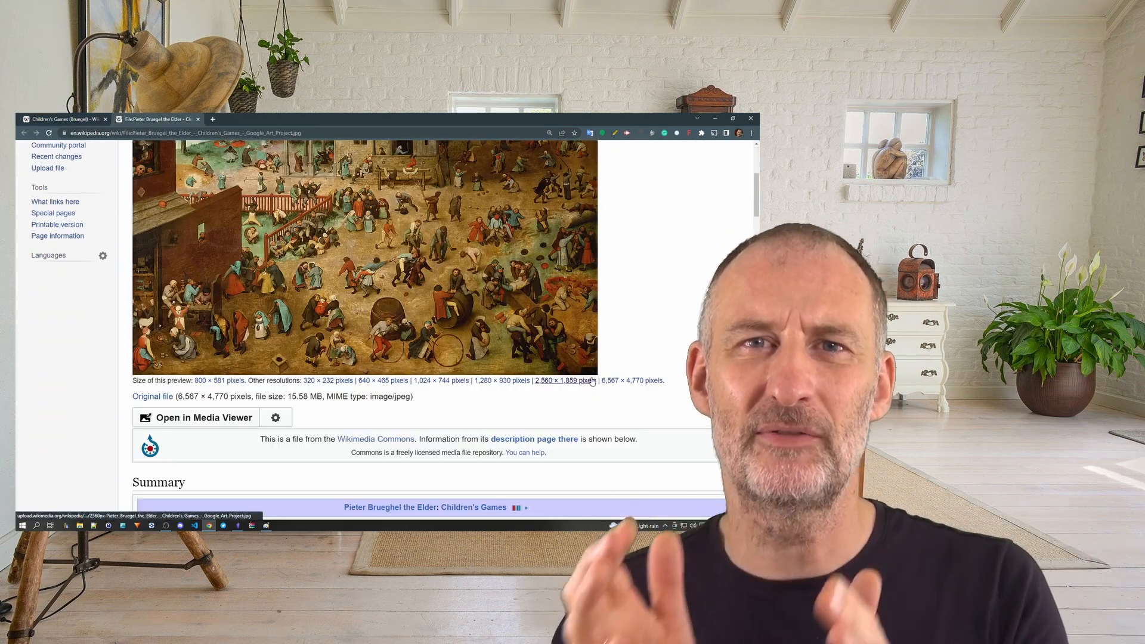
{"action": "left_click", "coordinate": [566, 380]}
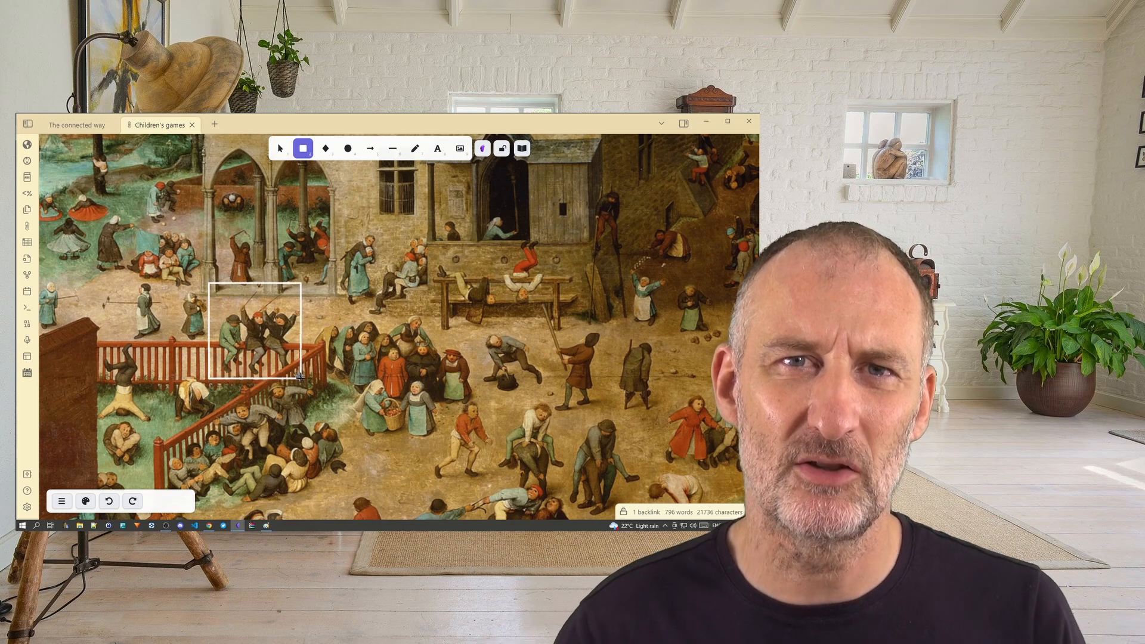
- Select the fence-riders frame in the Children's games drawing, then return to The connected way note
{"action": "left_click", "coordinate": [281, 149]}
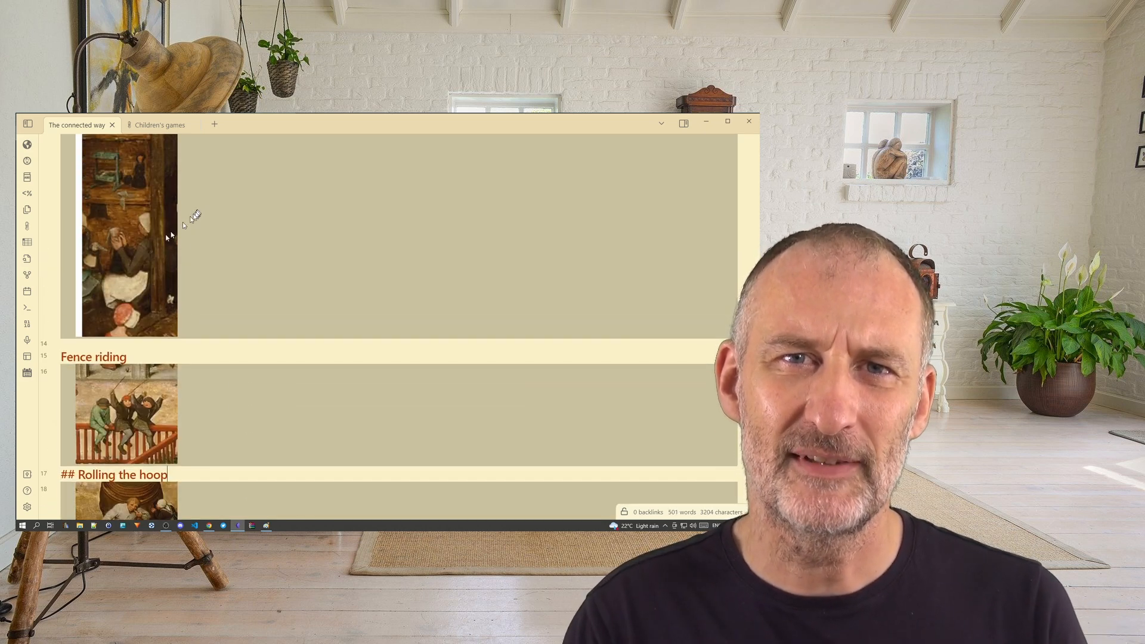
{"action": "left_click", "coordinate": [157, 124]}
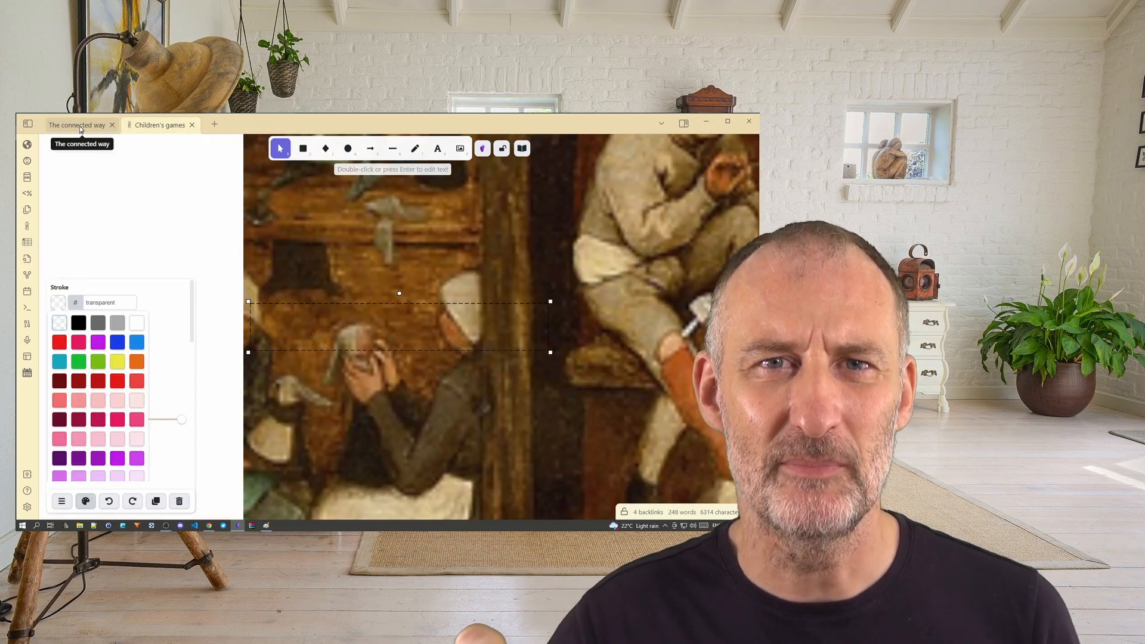
{"action": "left_click", "coordinate": [160, 124]}
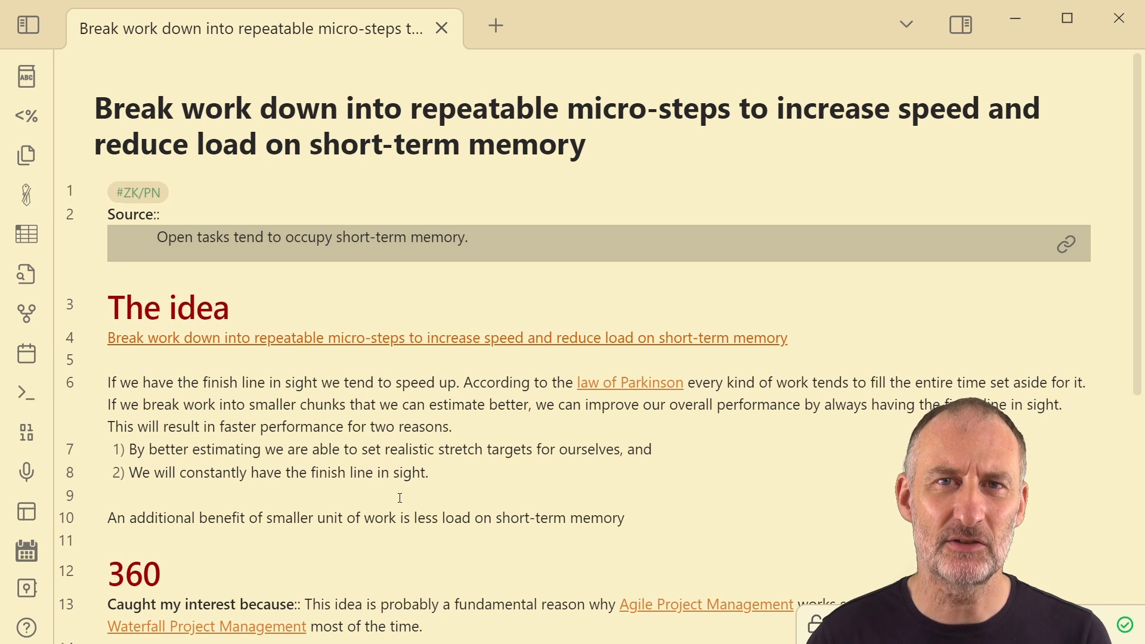
- Open How to Take Smart Notes from the Source embed's link and zoom out
{"action": "left_click", "coordinate": [108, 494]}
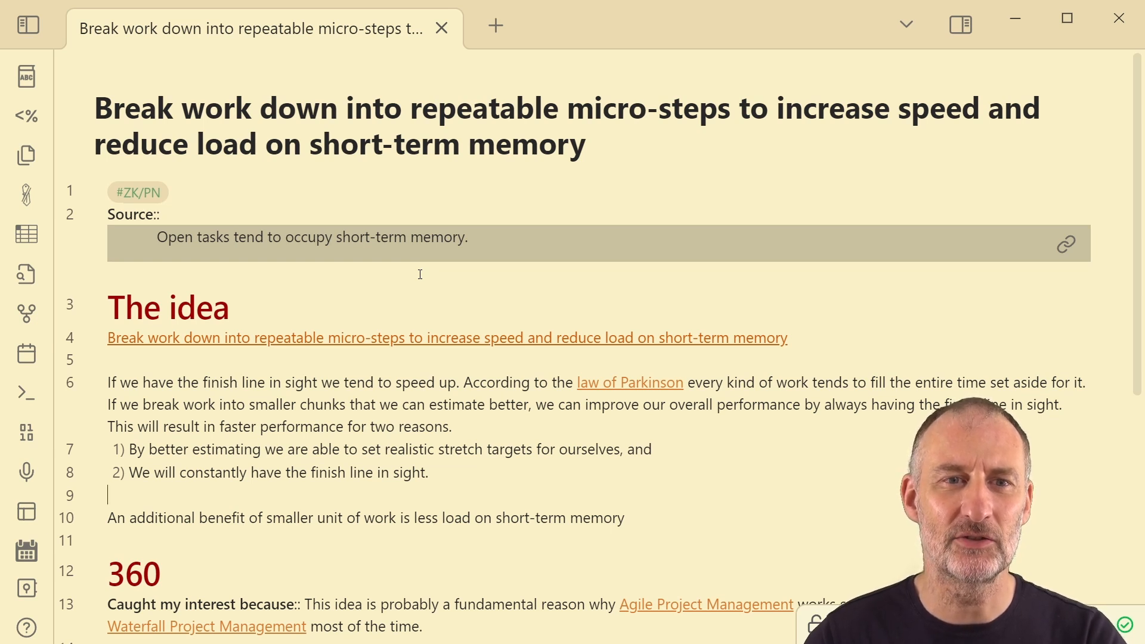
{"action": "mouse_move", "coordinate": [1004, 248]}
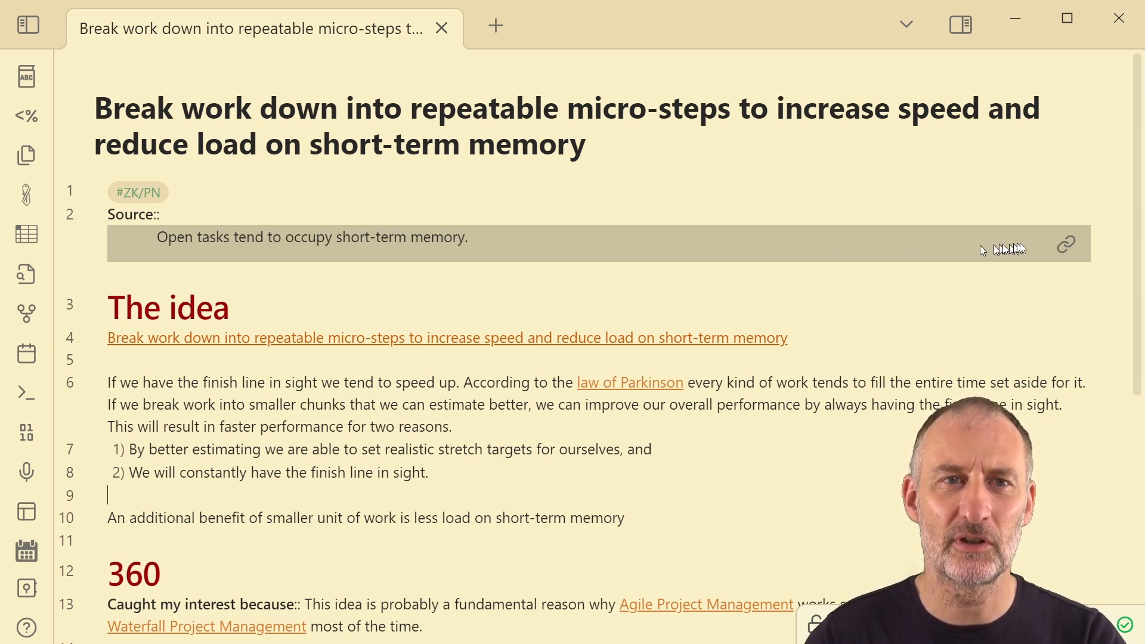
{"action": "left_click", "coordinate": [1065, 244]}
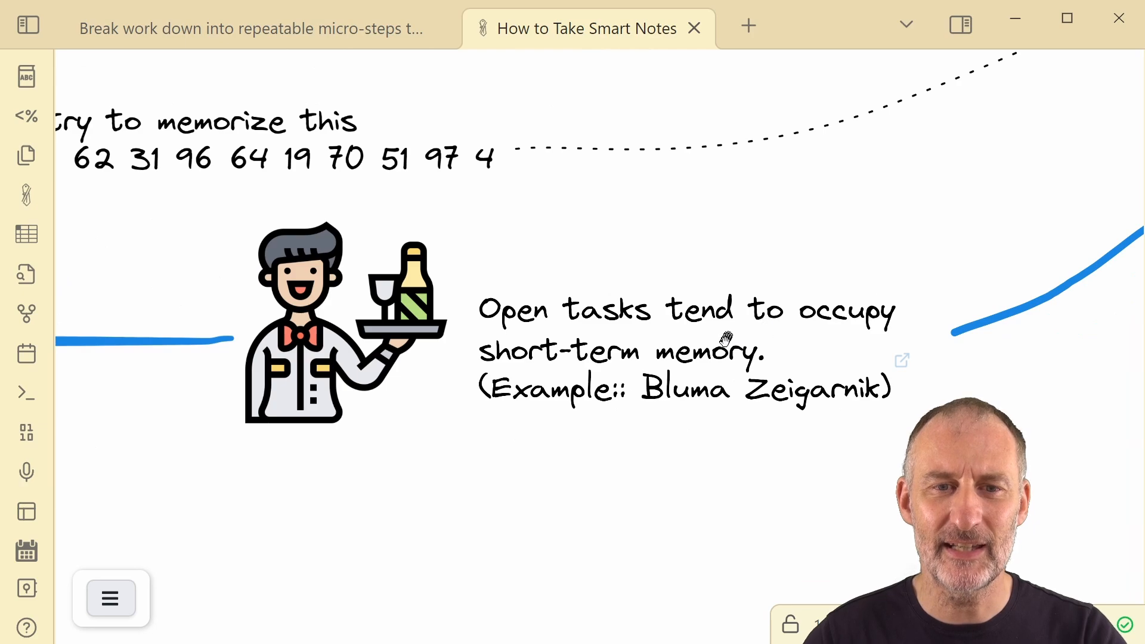
{"action": "scroll", "scroll_direction": "down", "scroll_amount": 3}
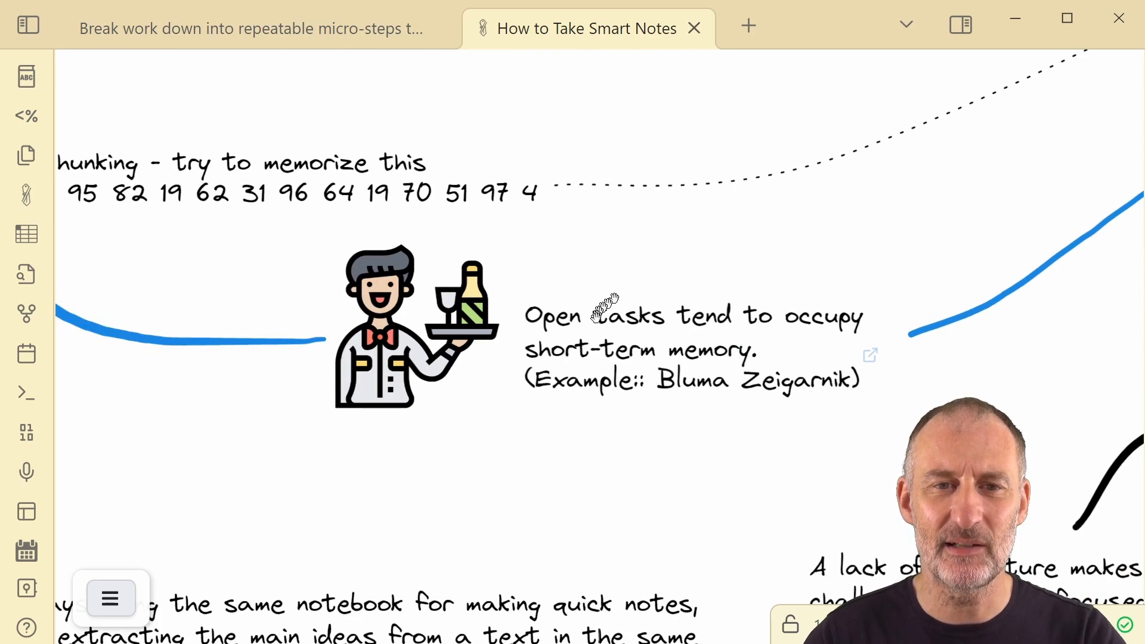
{"action": "scroll", "scroll_direction": "down", "scroll_amount": 3}
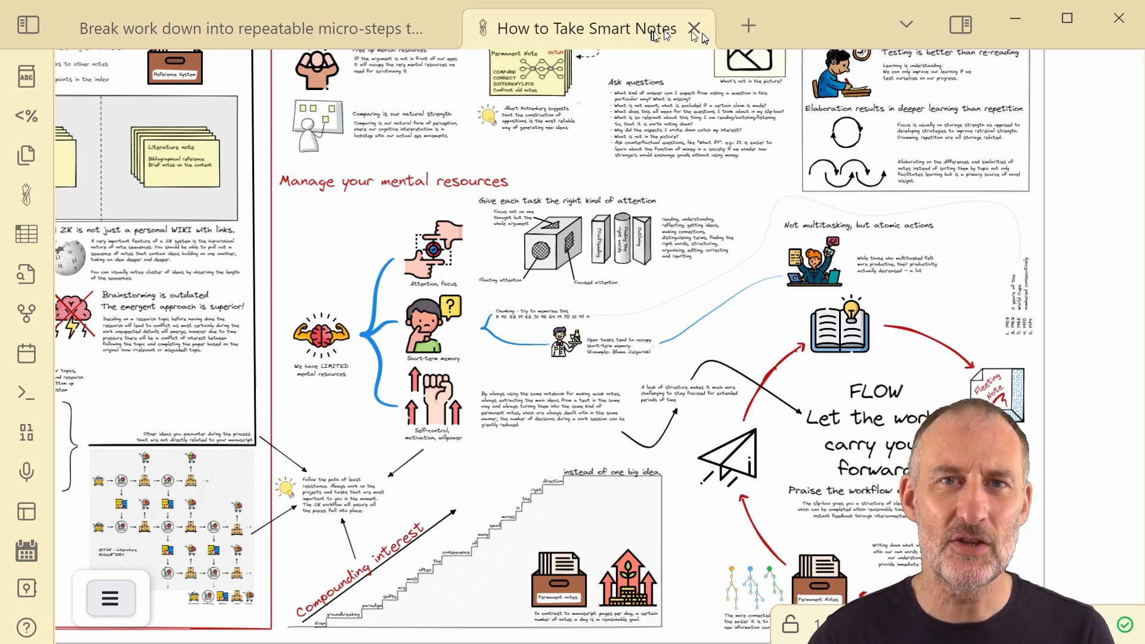
- Close the drawing and rewrite the Source link with area=, then group= before ^mhJWuMFI
{"action": "left_click", "coordinate": [693, 28]}
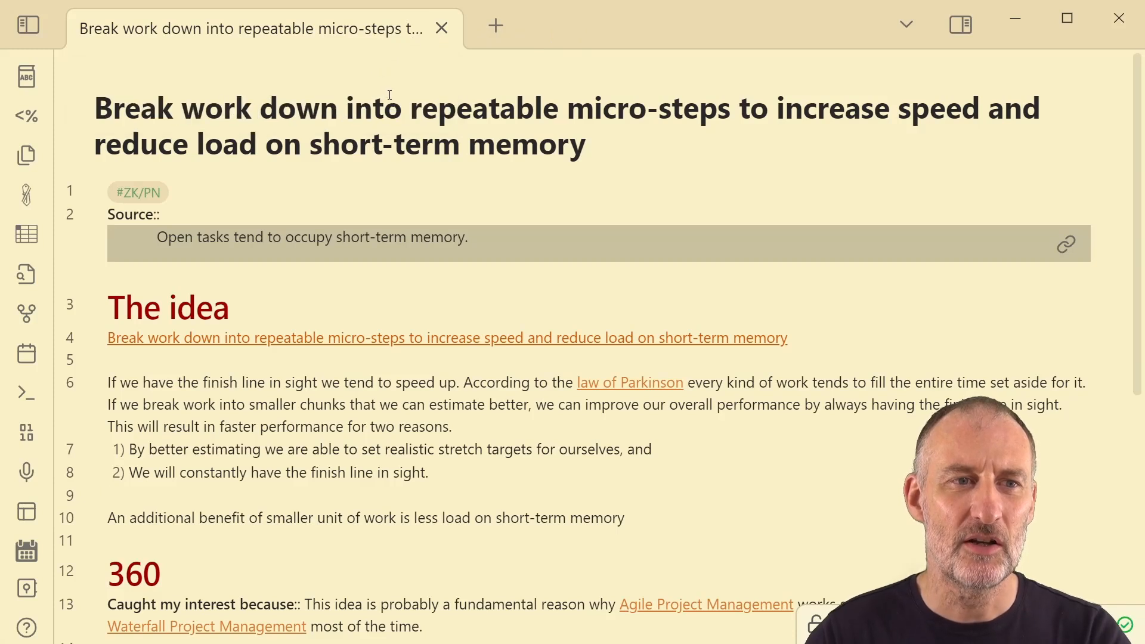
{"action": "type", "text": "![[BoaP - How to take Smart Notes/How to Take Smart Notes.md#^mhJWuMFI]]"}
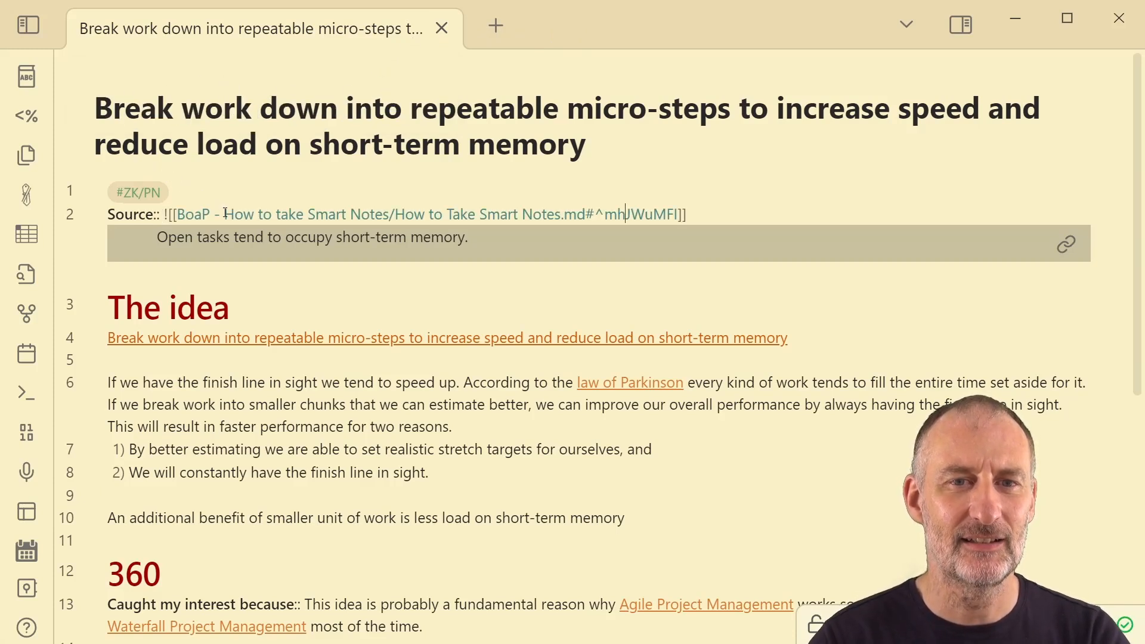
{"action": "type", "text": "area"}
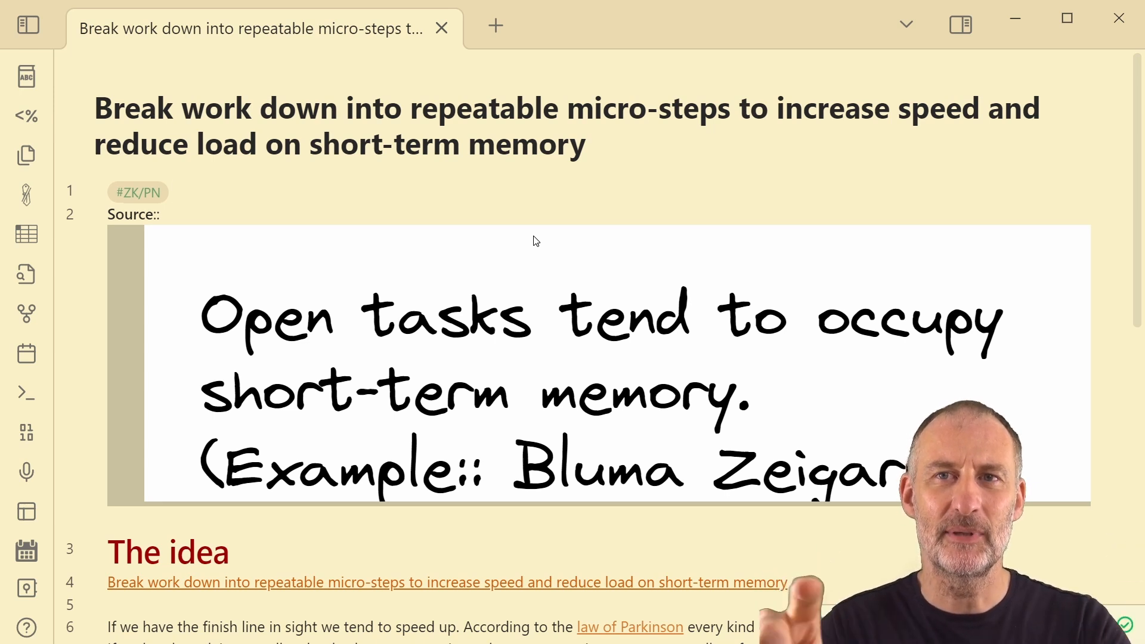
{"action": "left_click", "coordinate": [172, 191]}
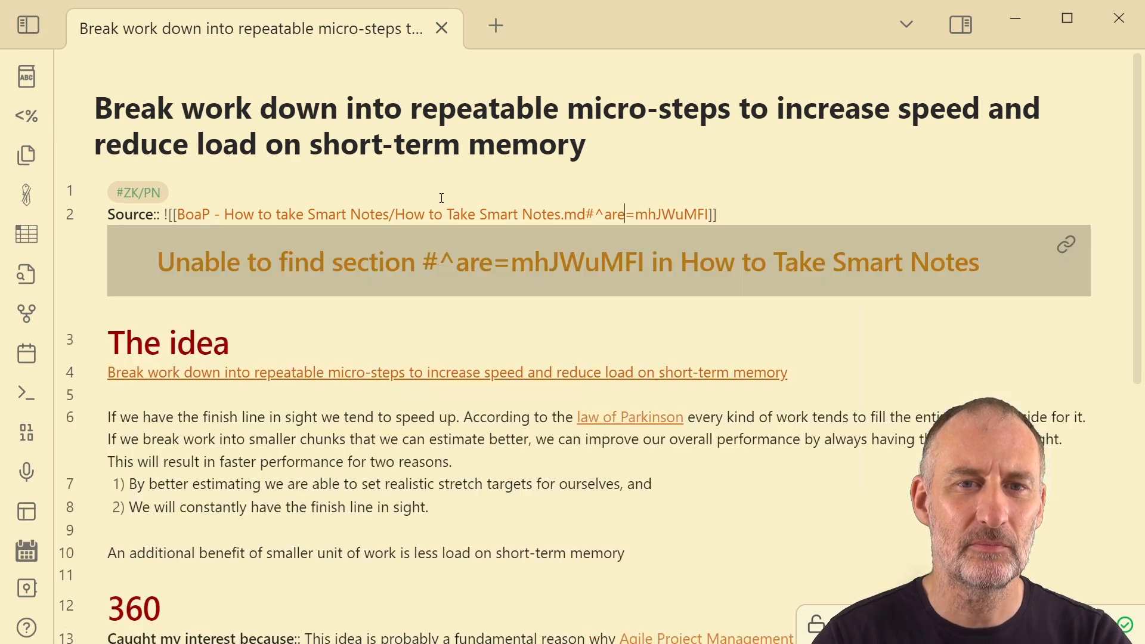
{"action": "type", "text": "group"}
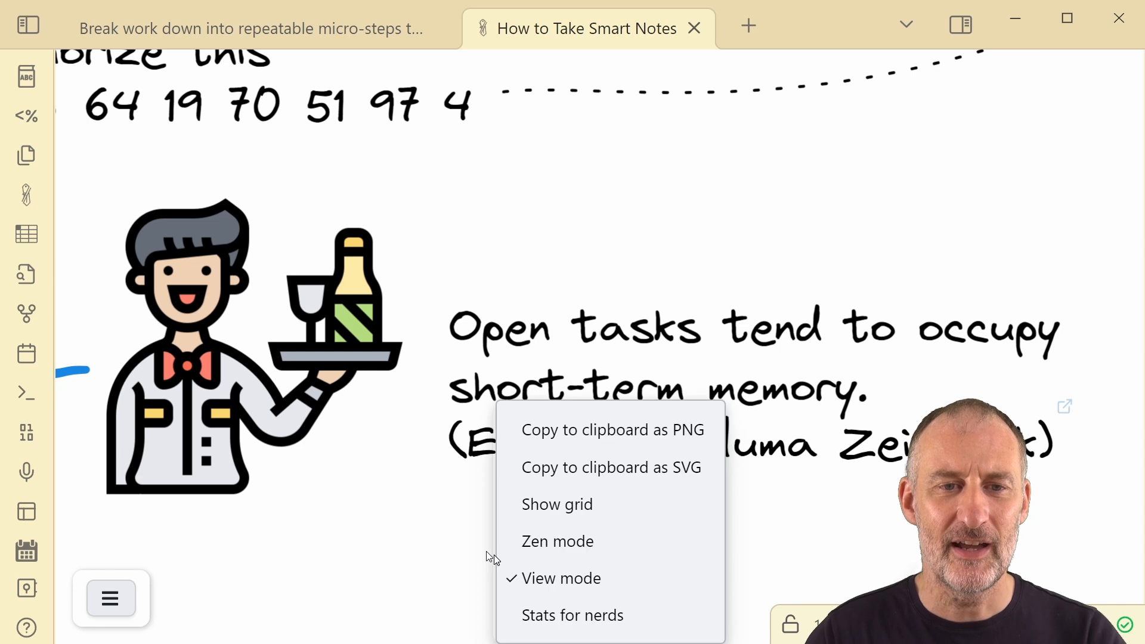
- Leave View mode and select the quote text and waiter in the drawing
{"action": "left_click", "coordinate": [563, 577]}
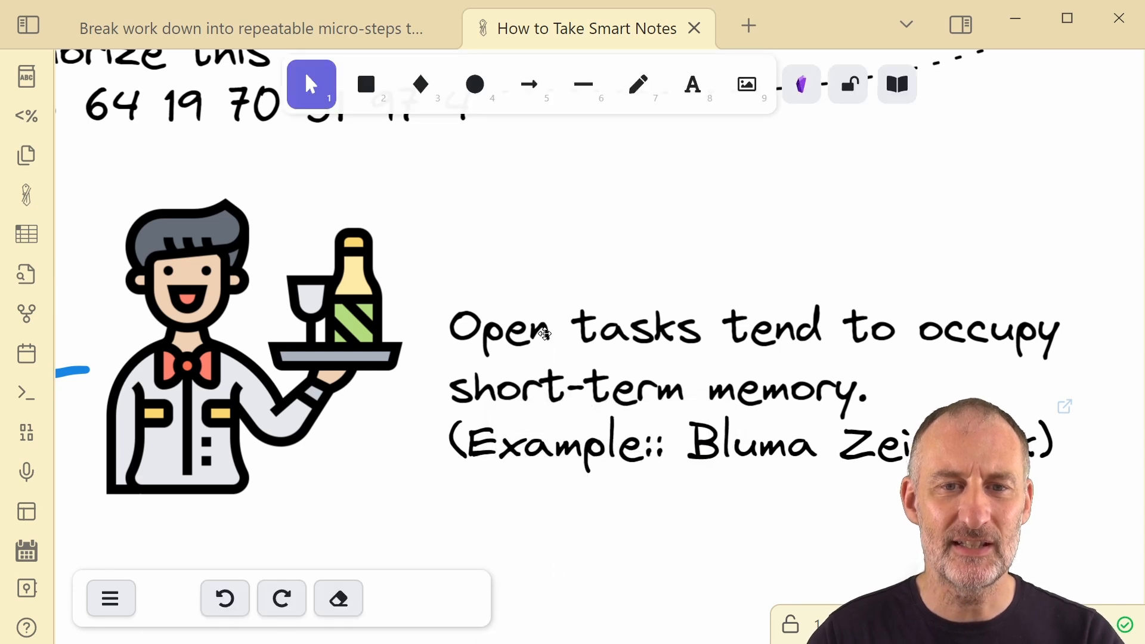
{"action": "left_click", "coordinate": [511, 335]}
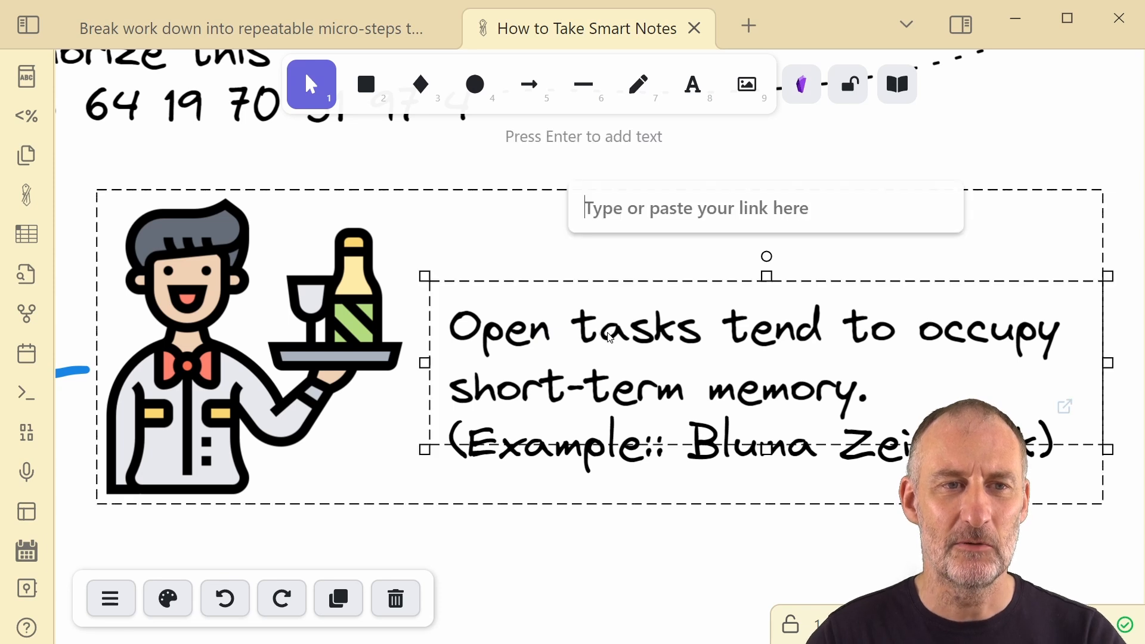
{"action": "mouse_move", "coordinate": [741, 507]}
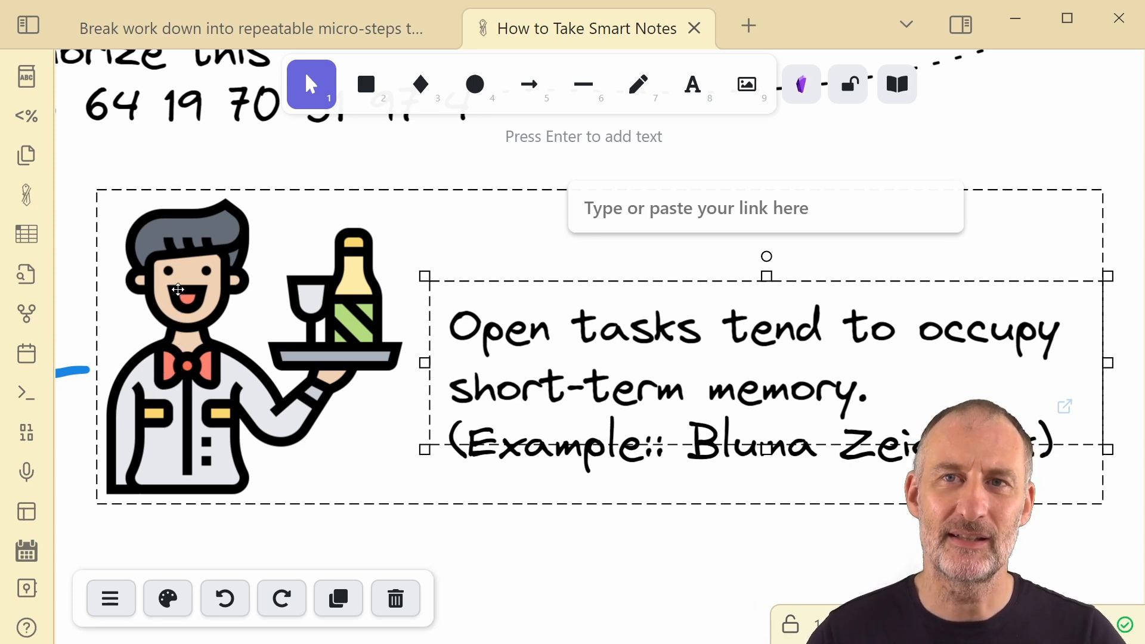
{"action": "left_click", "coordinate": [695, 209]}
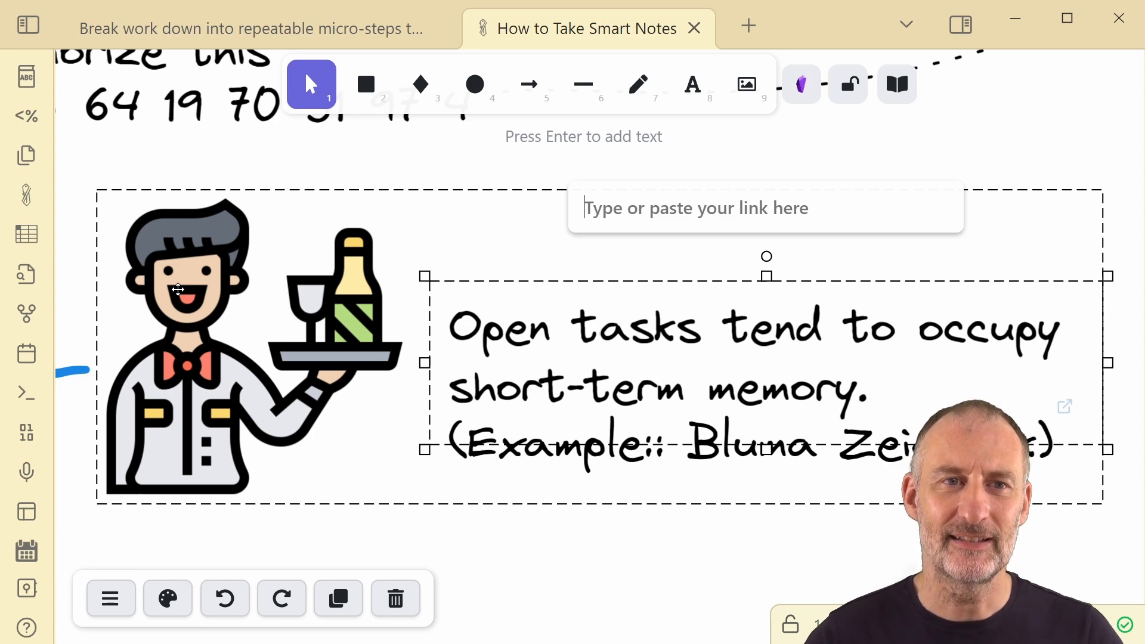
- Back in the micro-steps note, edit the Source link's group/area prefix
{"action": "left_click", "coordinate": [252, 29]}
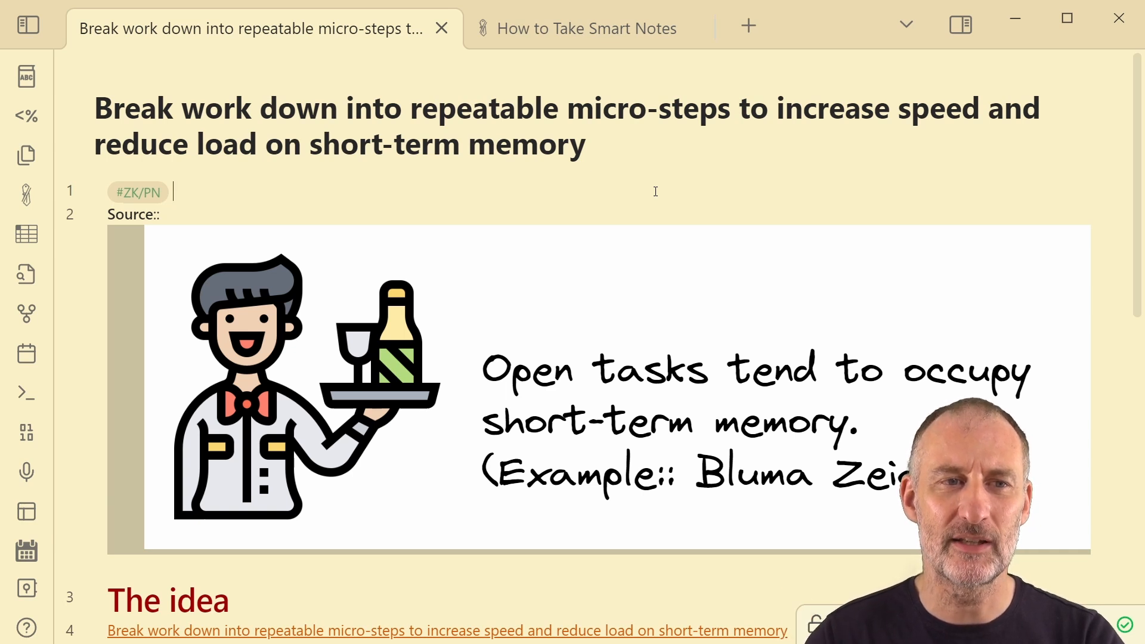
{"action": "type", "text": "![[BoaP - How to take Smart Notes/How to Take Smart Notes.md#^group=mhJWuMFI]]"}
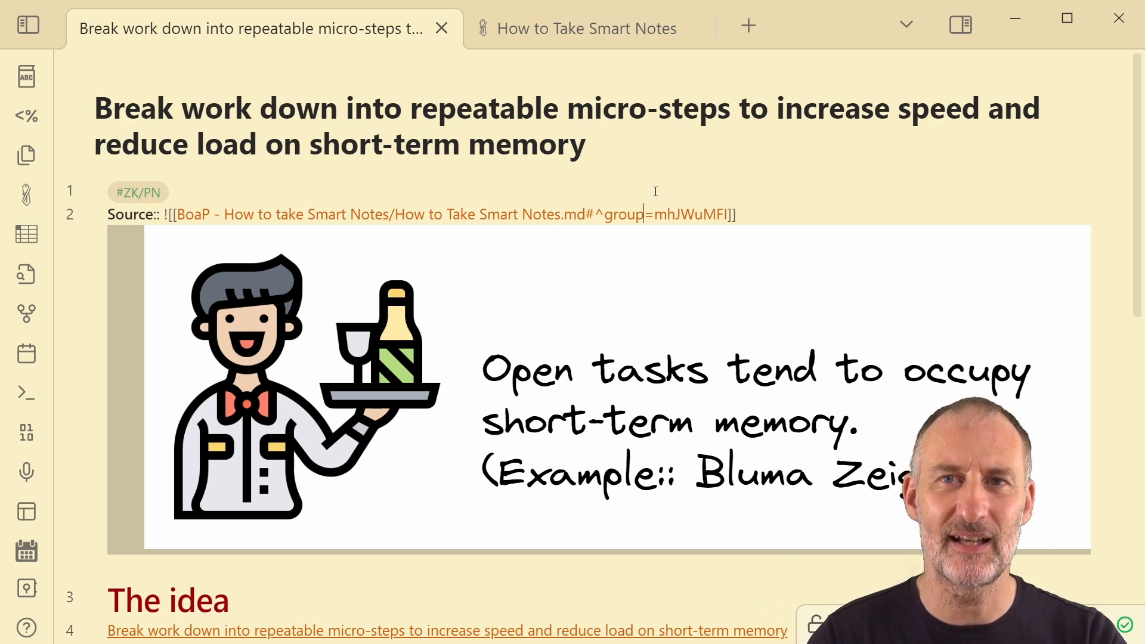
{"action": "key", "text": "Backspace"}
{"action": "type", "text": "area"}
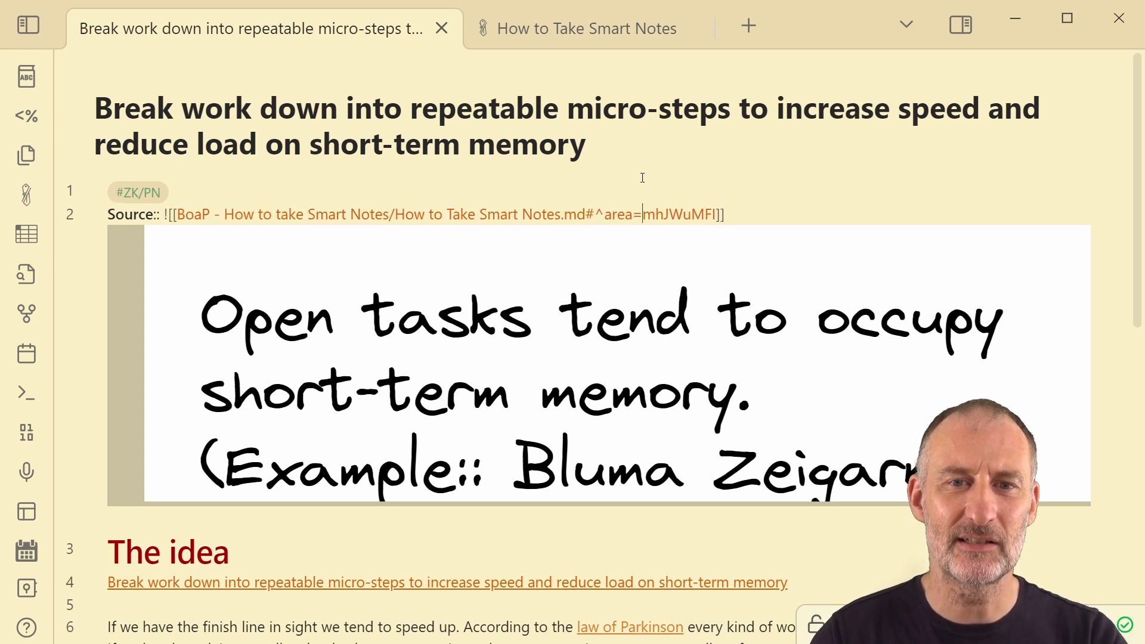
{"action": "double_click", "coordinate": [621, 215]}
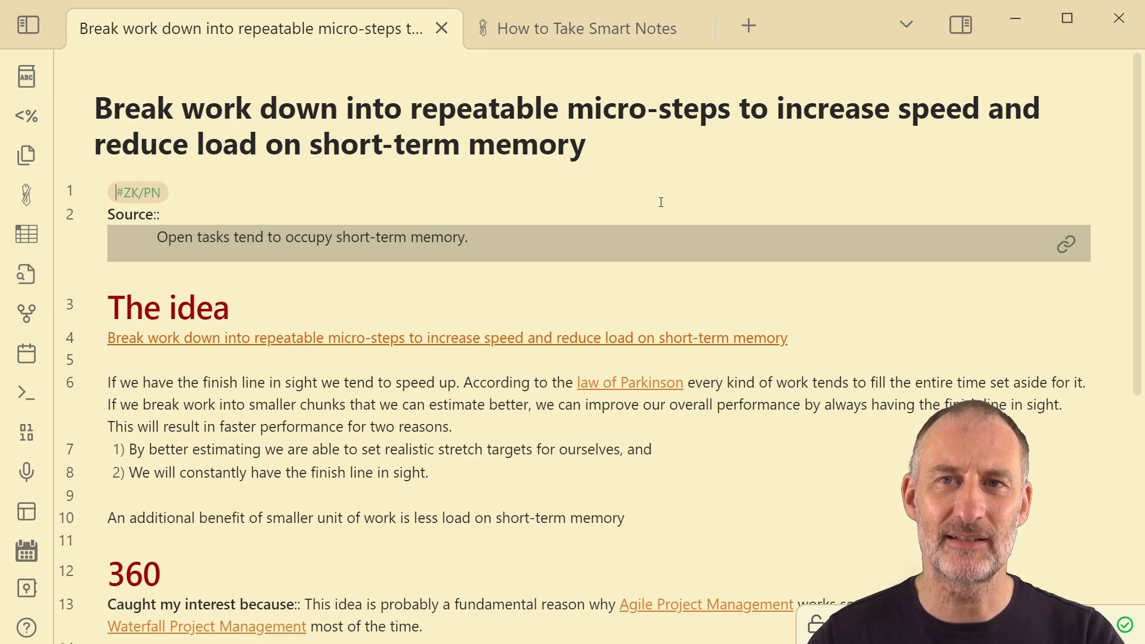
- Bring up Sample Drawing and select its Agenda sticky note
{"action": "left_click", "coordinate": [336, 28]}
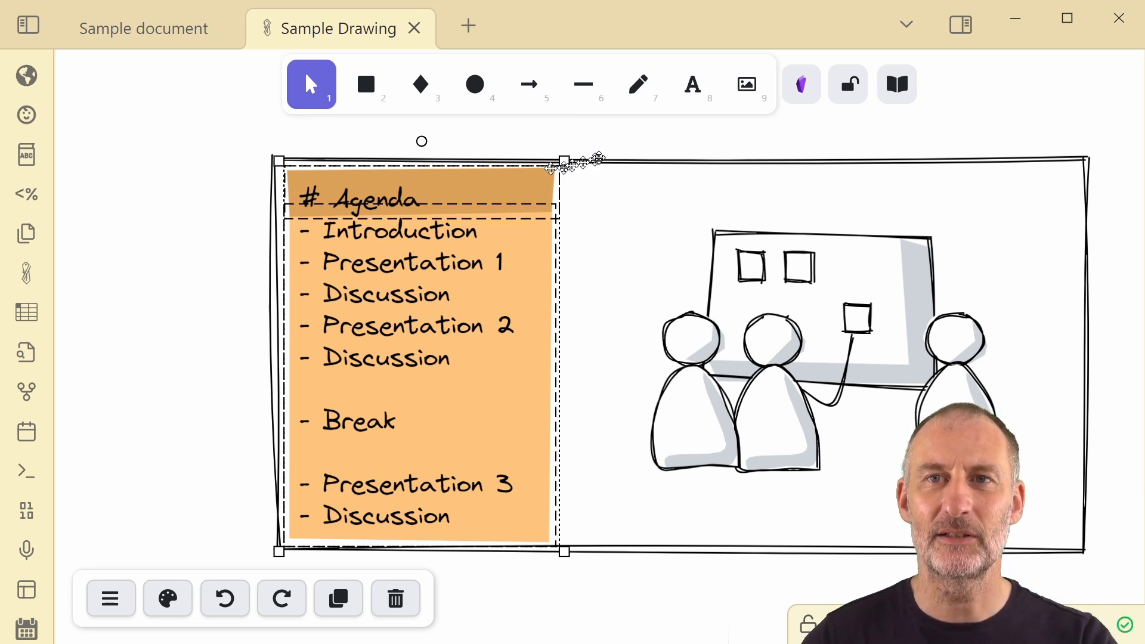
{"action": "left_click", "coordinate": [825, 328]}
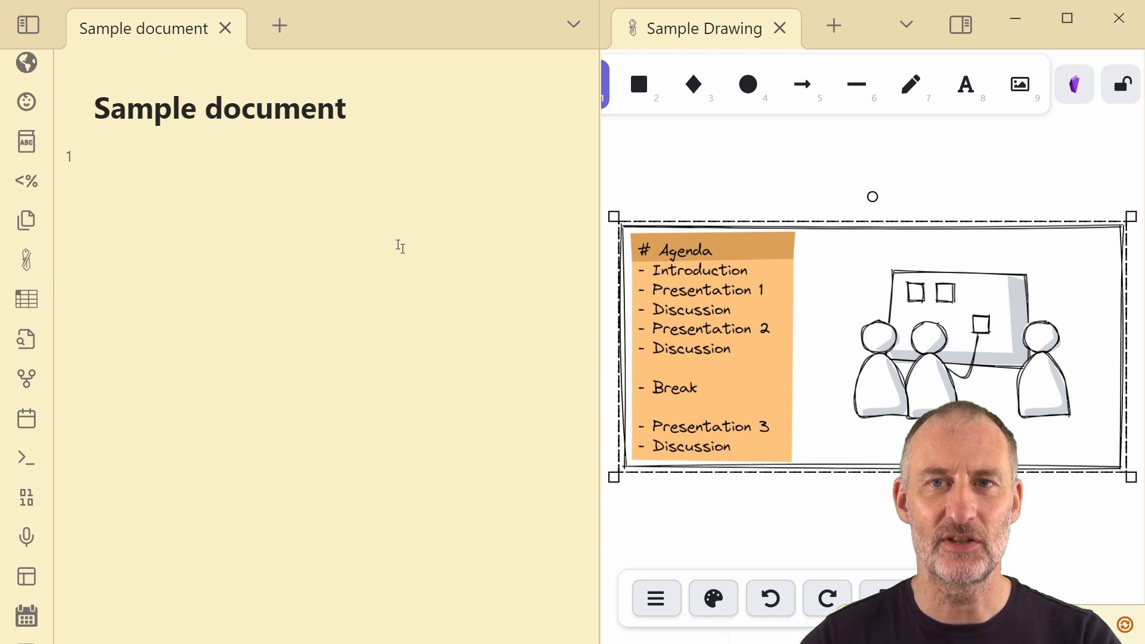
- Enter ![[Sample Drawing#Agenda]] on line 1 of the Sample document
{"action": "type", "text": "![[Sample Drawing#Agenda]]"}
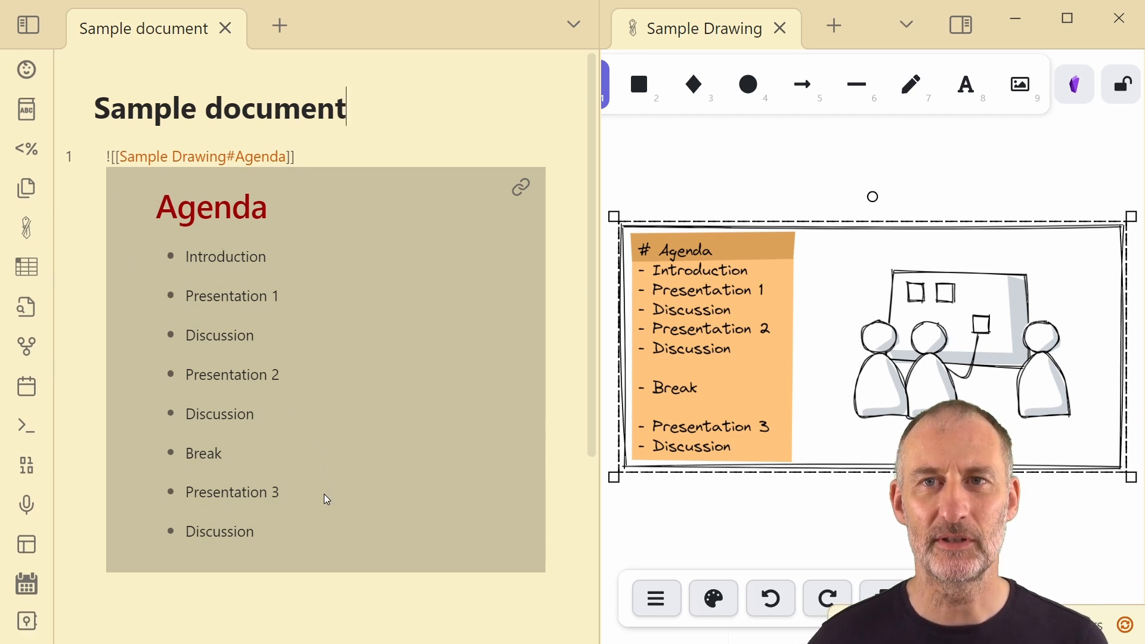
{"action": "mouse_move", "coordinate": [305, 491]}
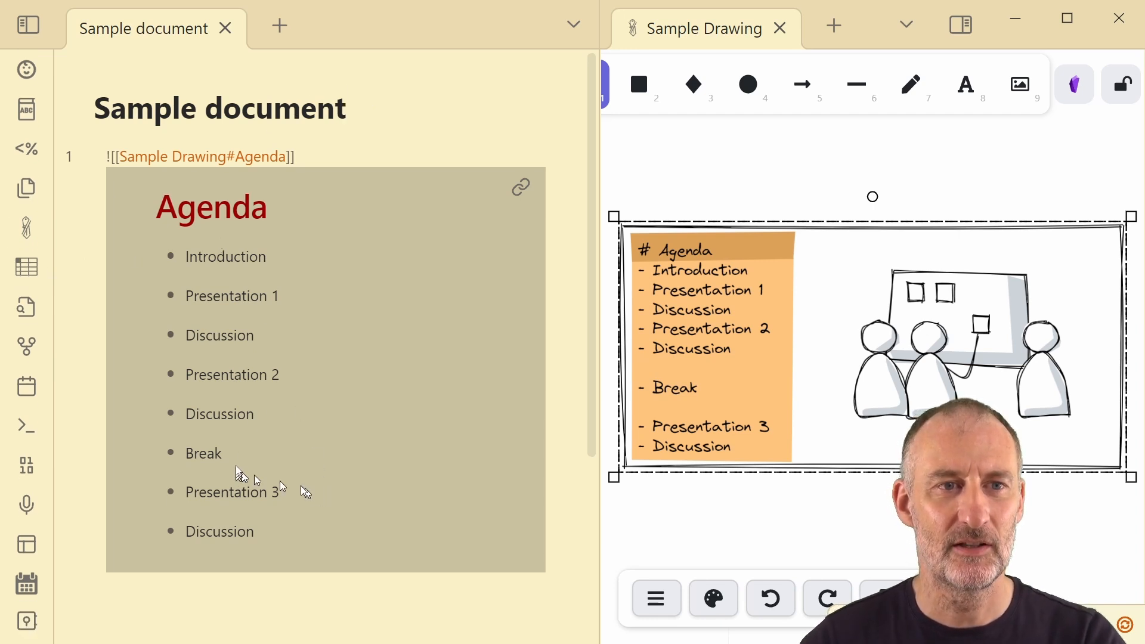
- Change the embed link to #area=Agenda and scroll to review the crop
{"action": "left_click", "coordinate": [248, 156]}
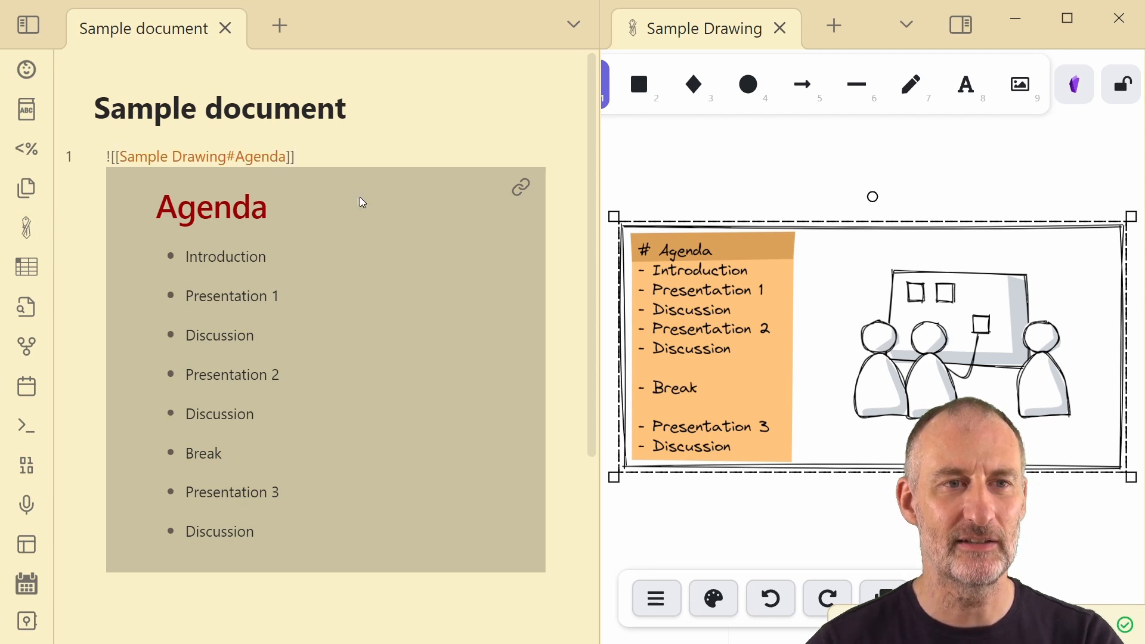
{"action": "type", "text": "area="}
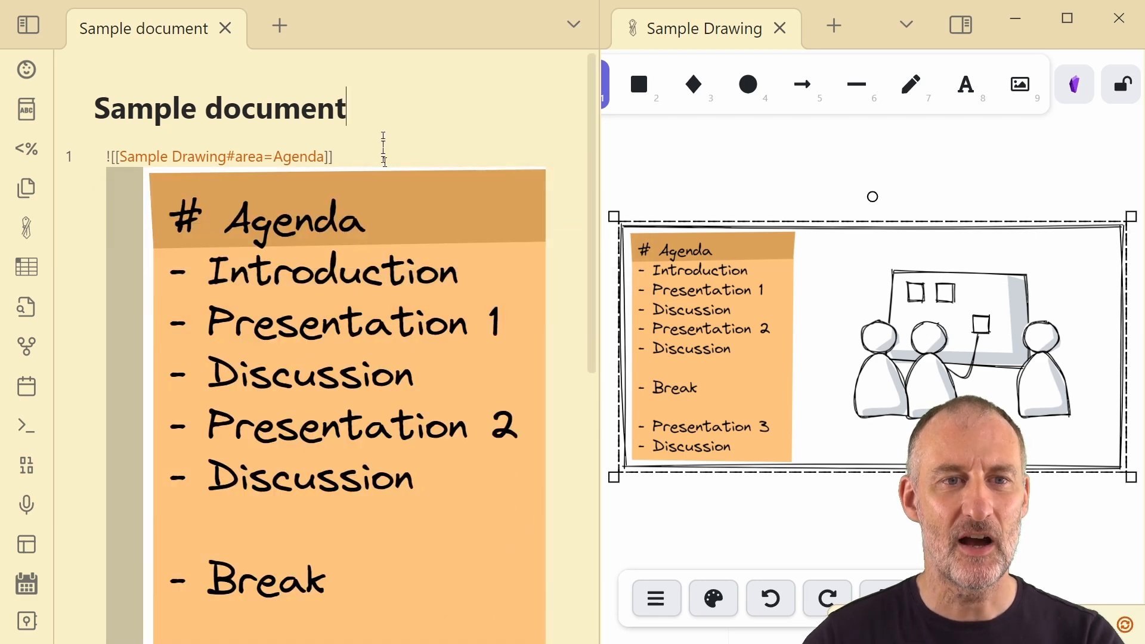
{"action": "mouse_move", "coordinate": [299, 347]}
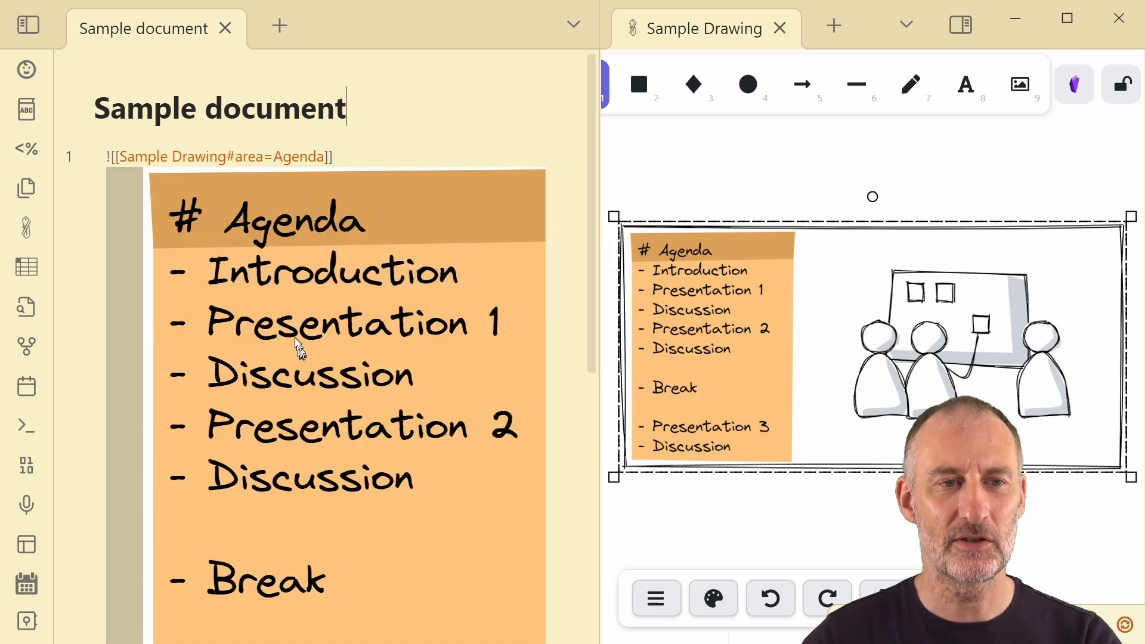
{"action": "scroll", "scroll_direction": "down", "scroll_amount": 3}
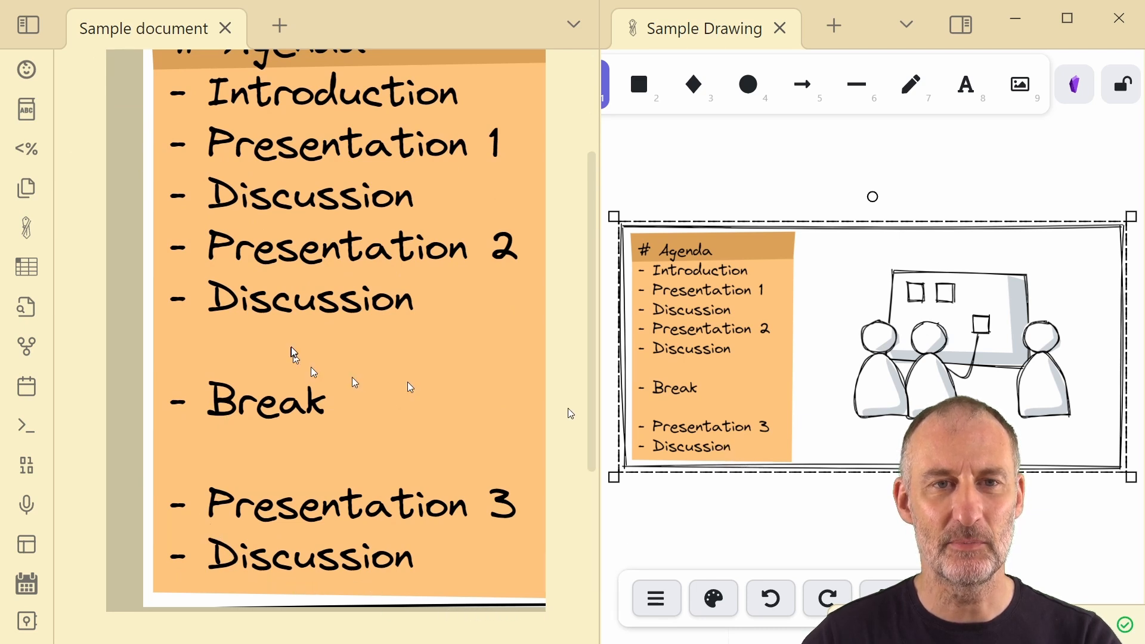
{"action": "scroll", "scroll_direction": "down", "scroll_amount": 3}
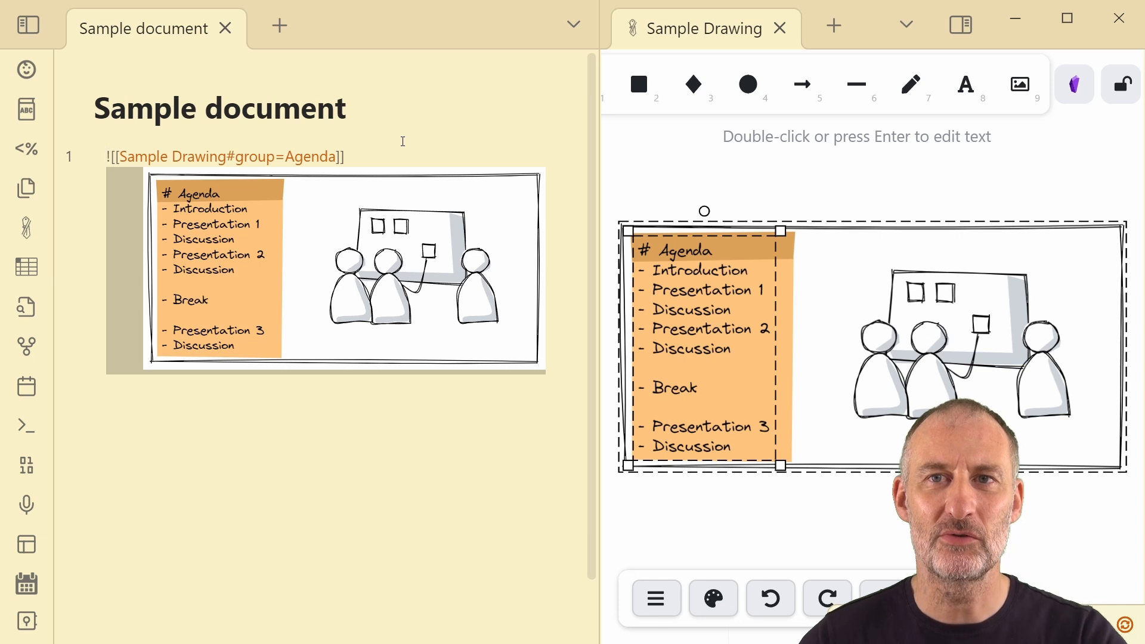
- Clear the drawing selection and switch to the ellipse tool
{"action": "left_click", "coordinate": [747, 84]}
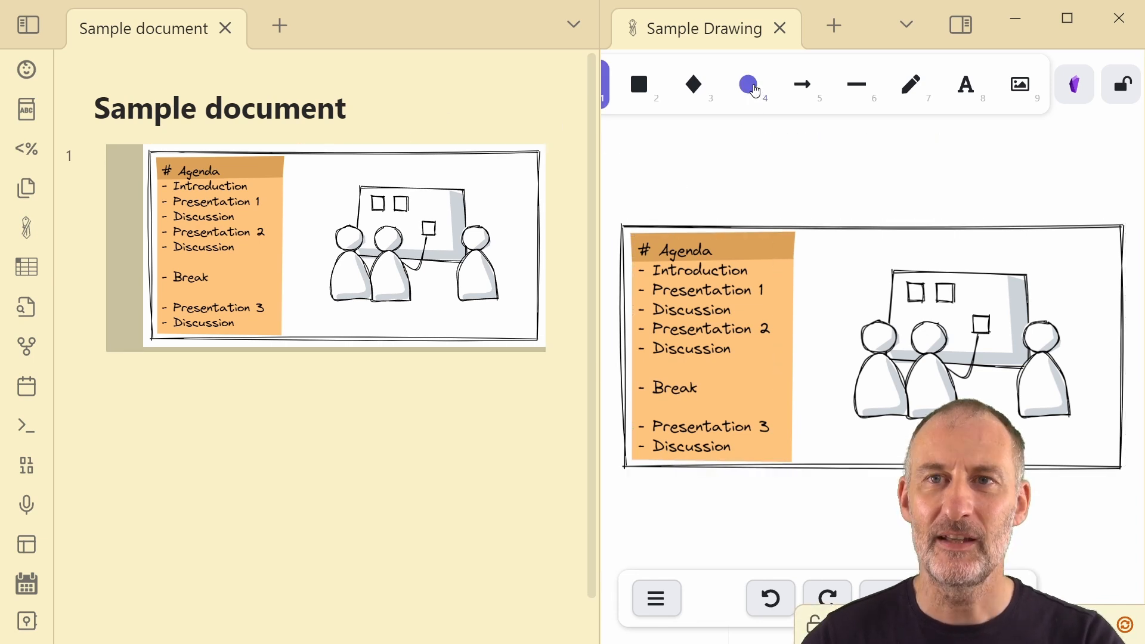
{"action": "mouse_move", "coordinate": [747, 85]}
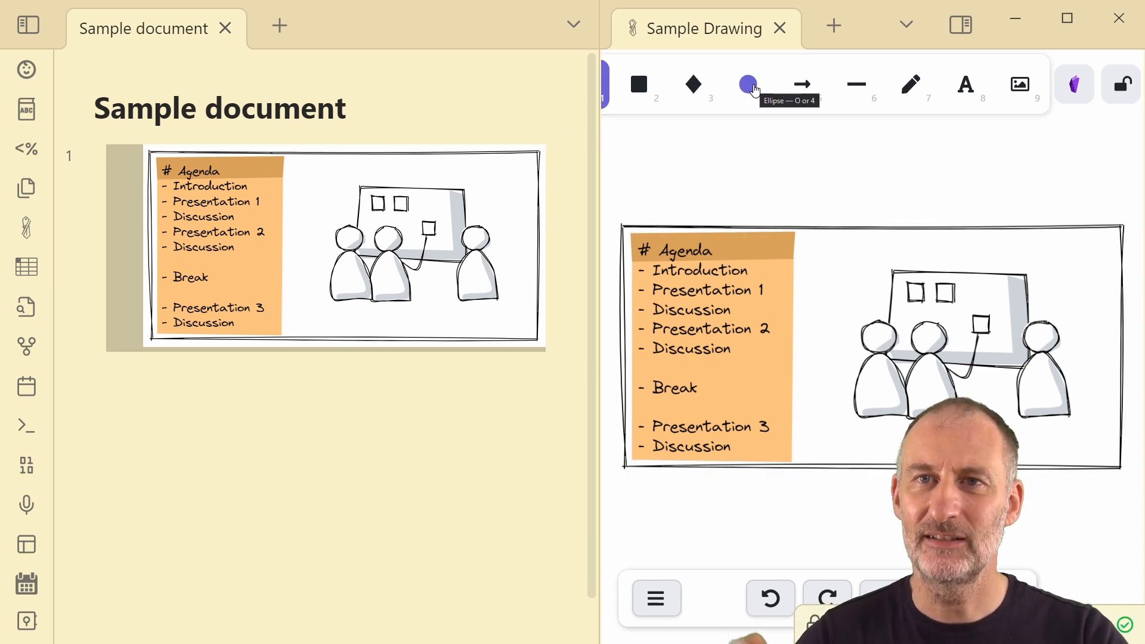
{"action": "left_click", "coordinate": [747, 84]}
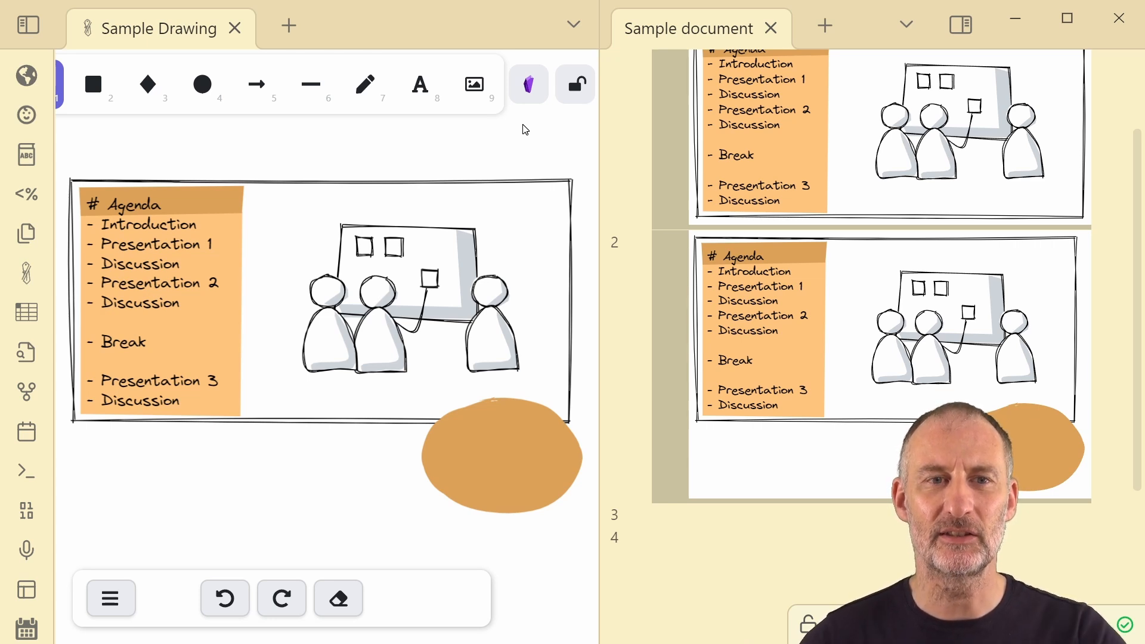
- Select the Agenda sticky note and bring up the Obsidian Tools actions panel
{"action": "left_click", "coordinate": [149, 224]}
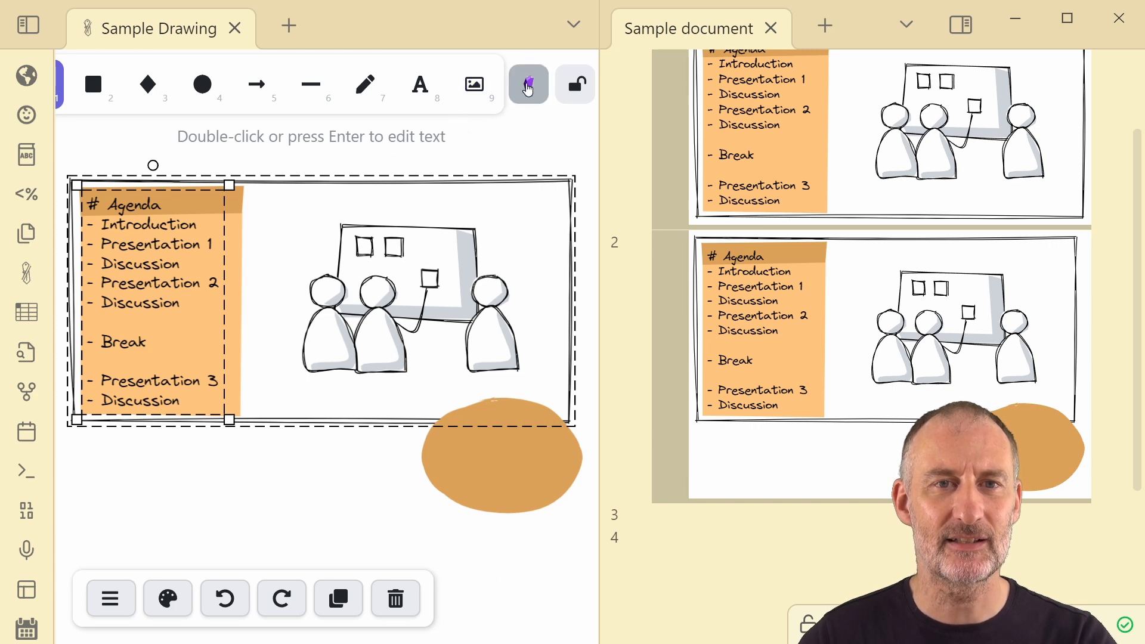
{"action": "left_click", "coordinate": [528, 84]}
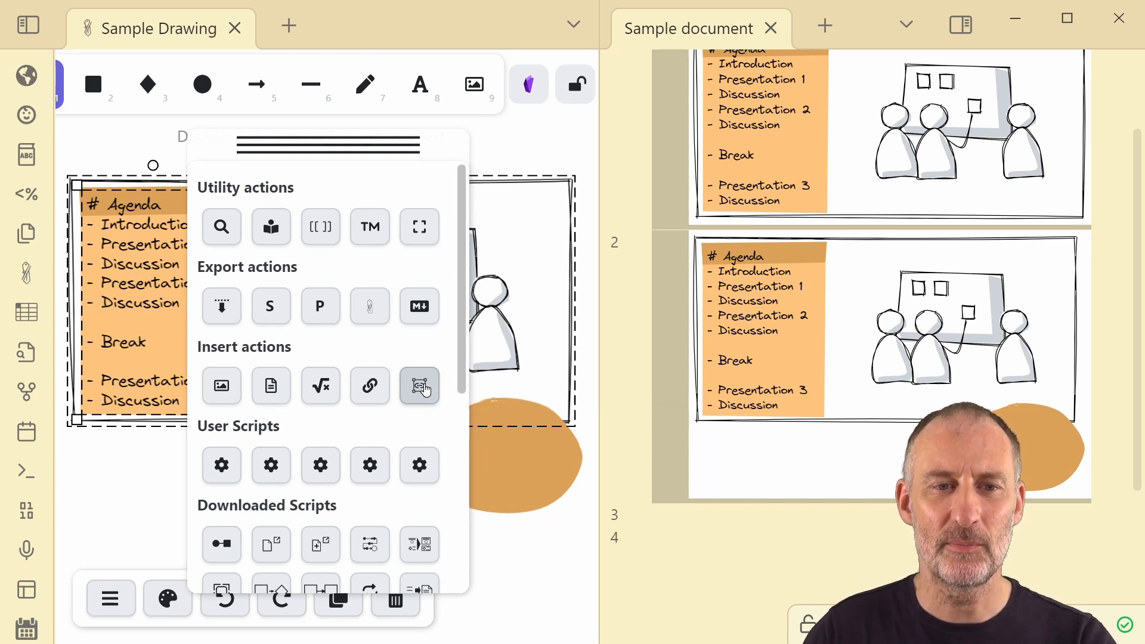
{"action": "left_click", "coordinate": [419, 385]}
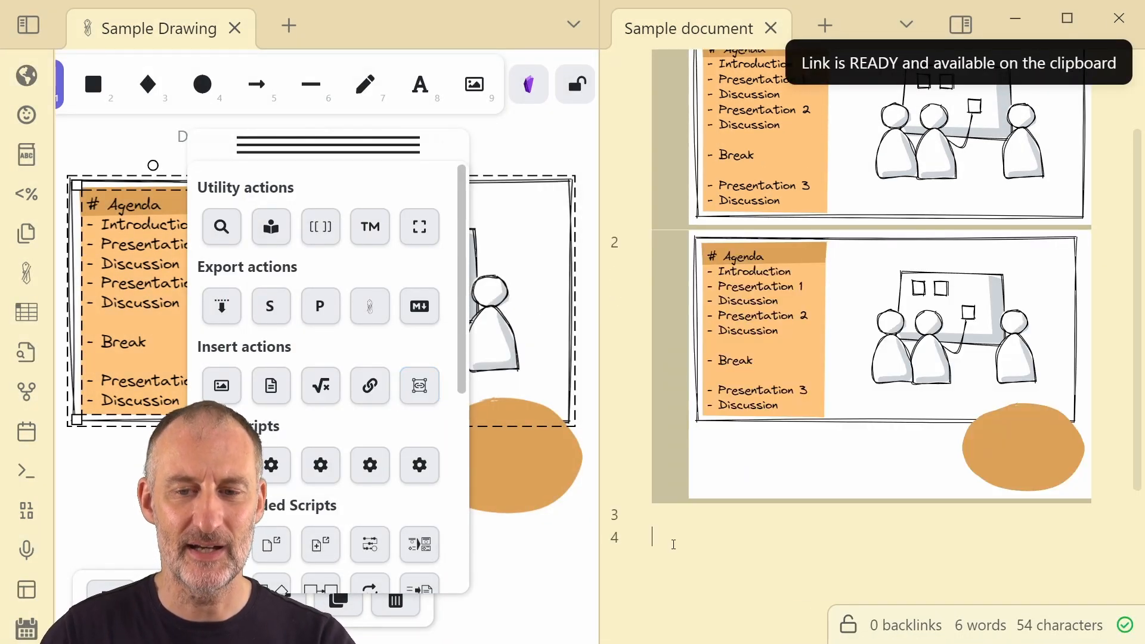
{"action": "key", "text": "ctrl+v"}
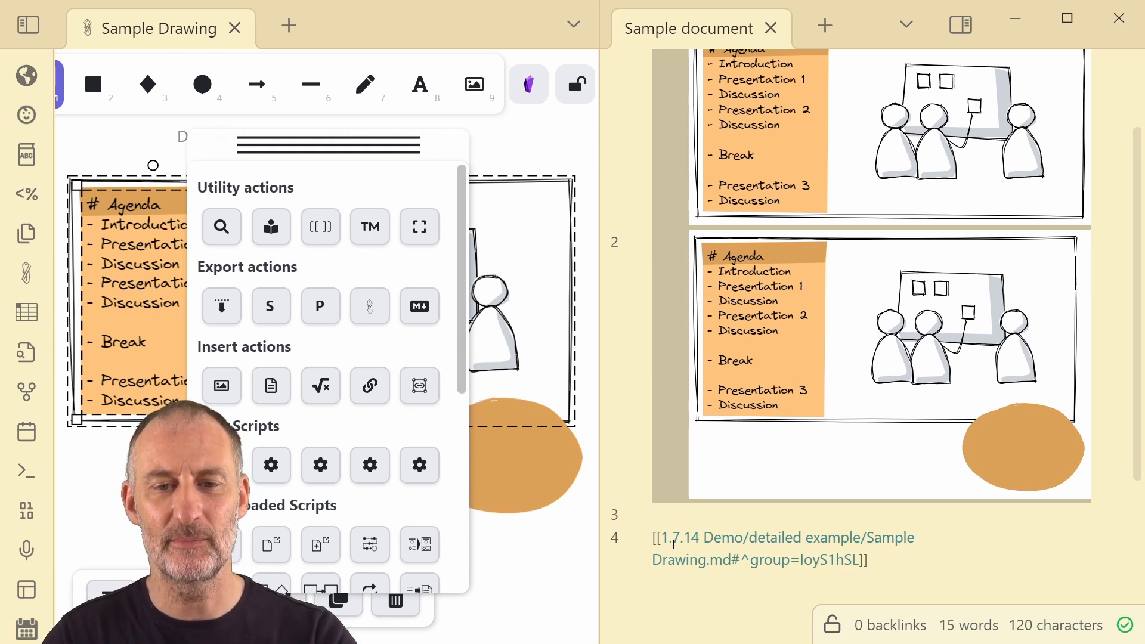
{"action": "type", "text": "!"}
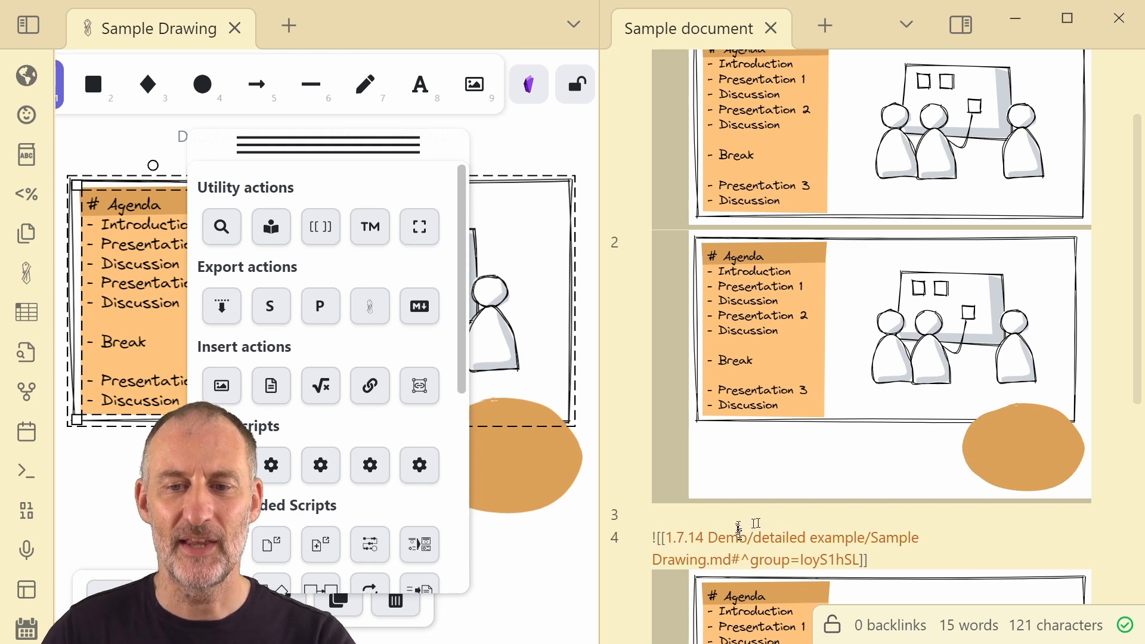
{"action": "scroll", "scroll_direction": "down", "scroll_amount": 3}
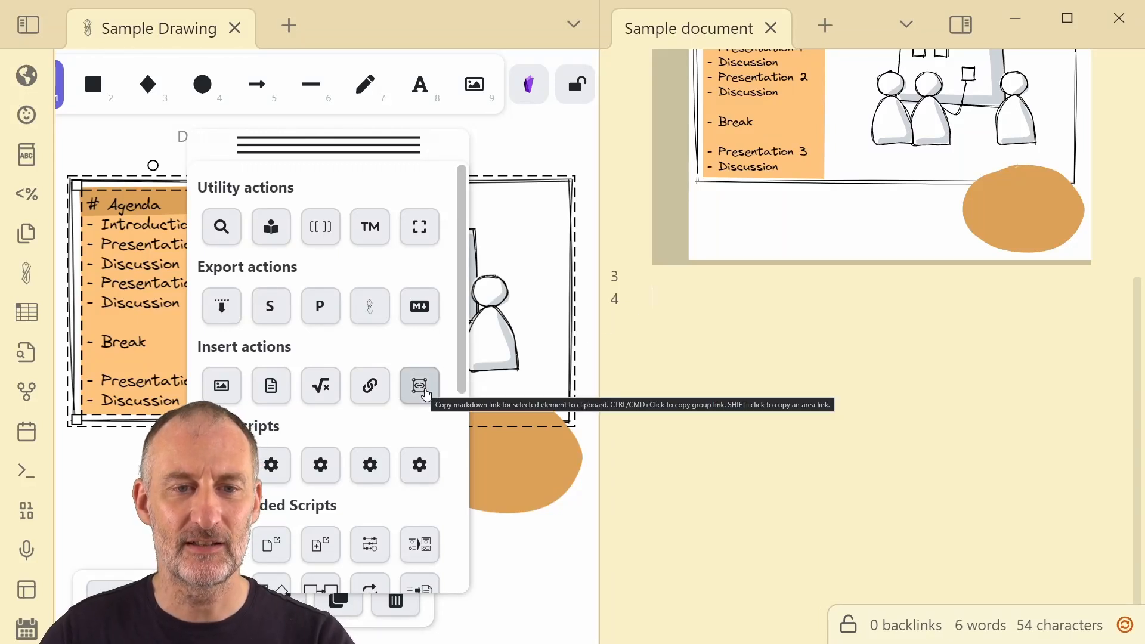
{"action": "left_click", "coordinate": [419, 385]}
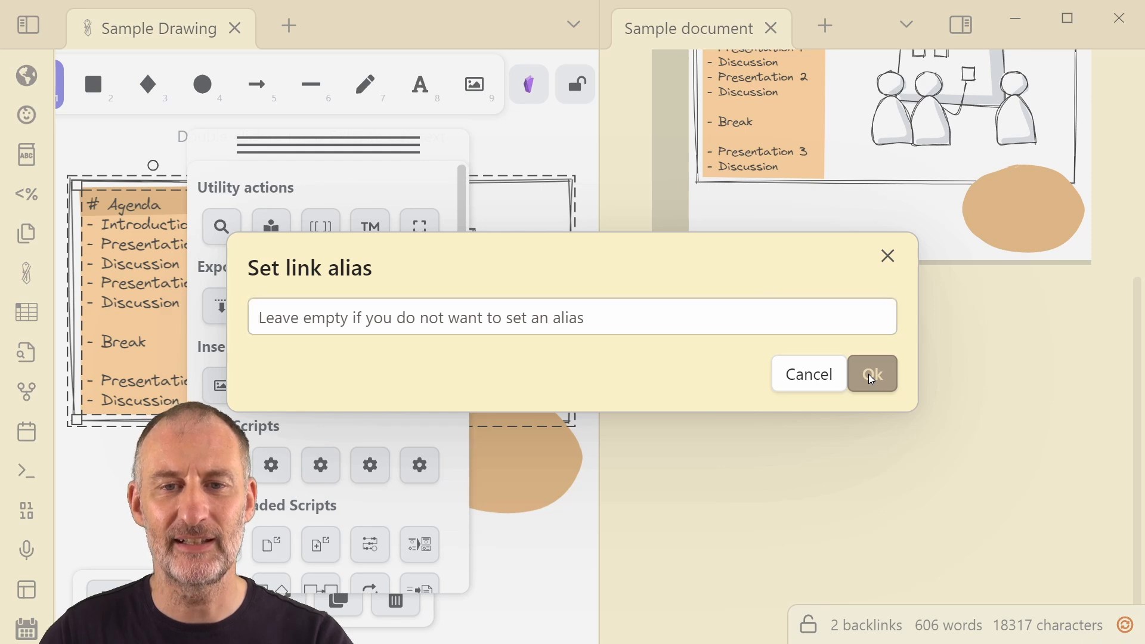
- Copy a second element link for the sticky note, leaving the link alias blank
{"action": "left_click", "coordinate": [872, 374]}
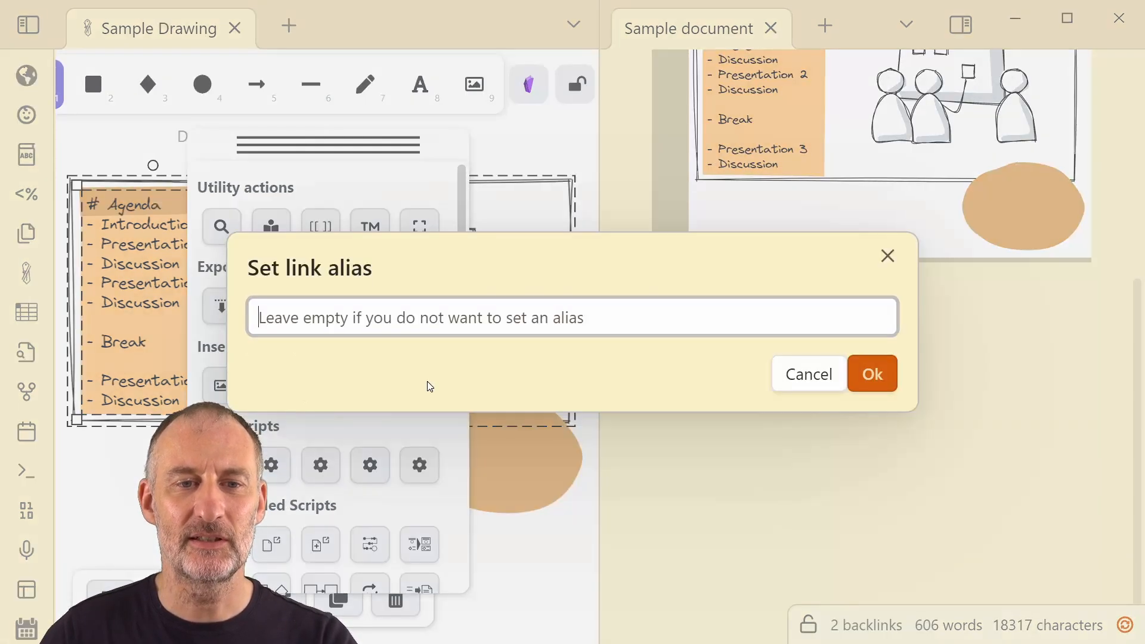
{"action": "left_click", "coordinate": [872, 374]}
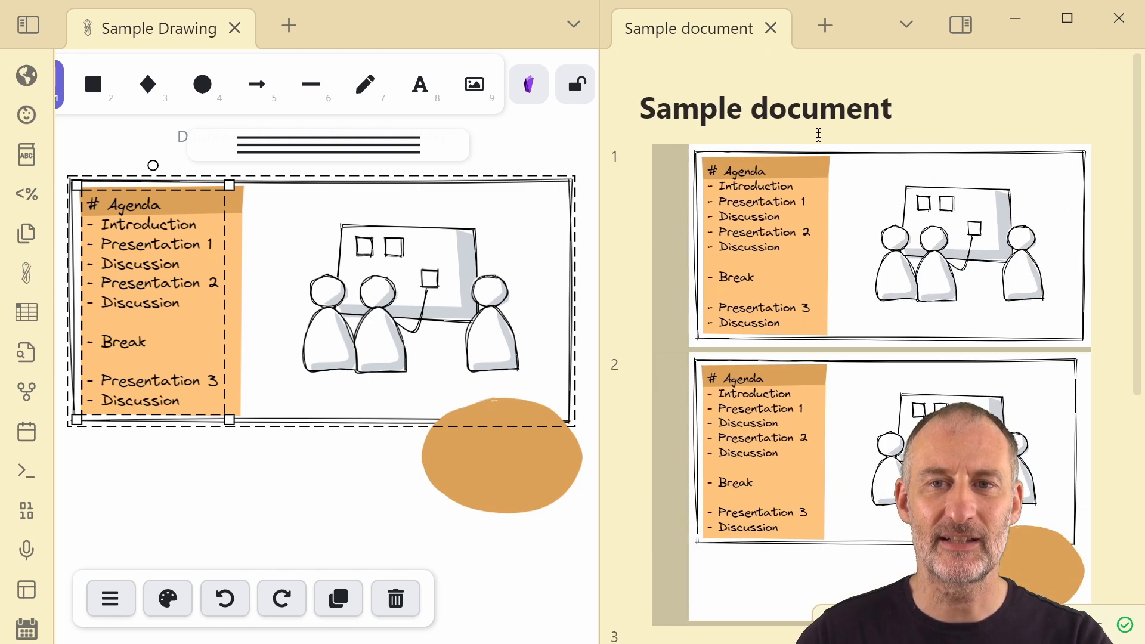
- Change line 1's embed to ![[Sample Drawing#Agenda]] using the Agenda heading suggestion
{"action": "type", "text": "![[Sample Drawing#group=Agenda]]"}
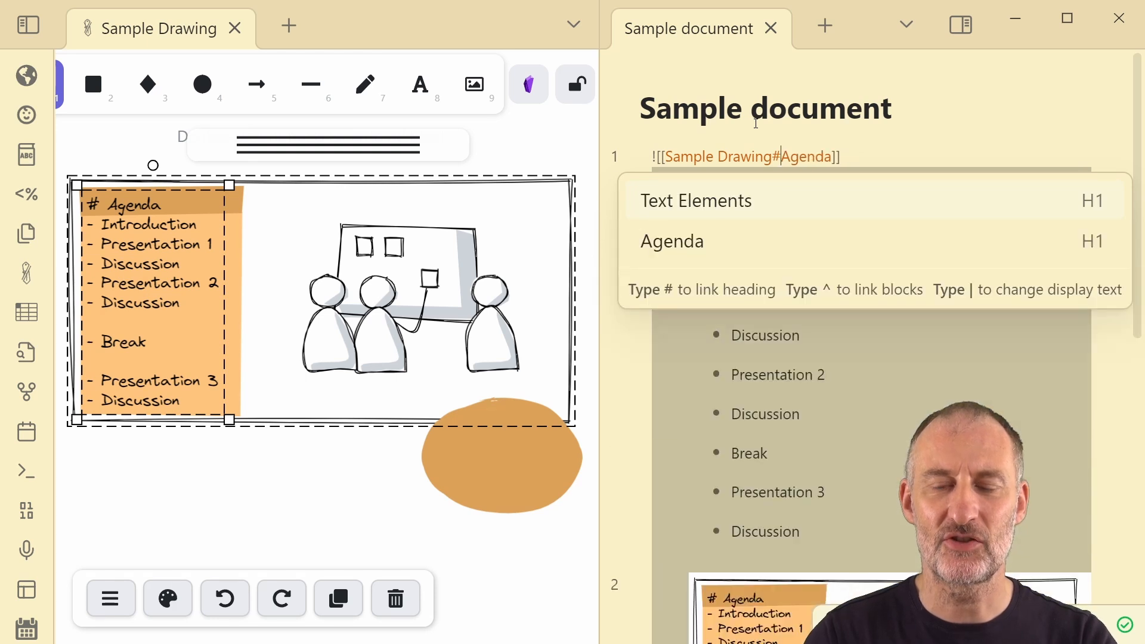
{"action": "left_click", "coordinate": [671, 241]}
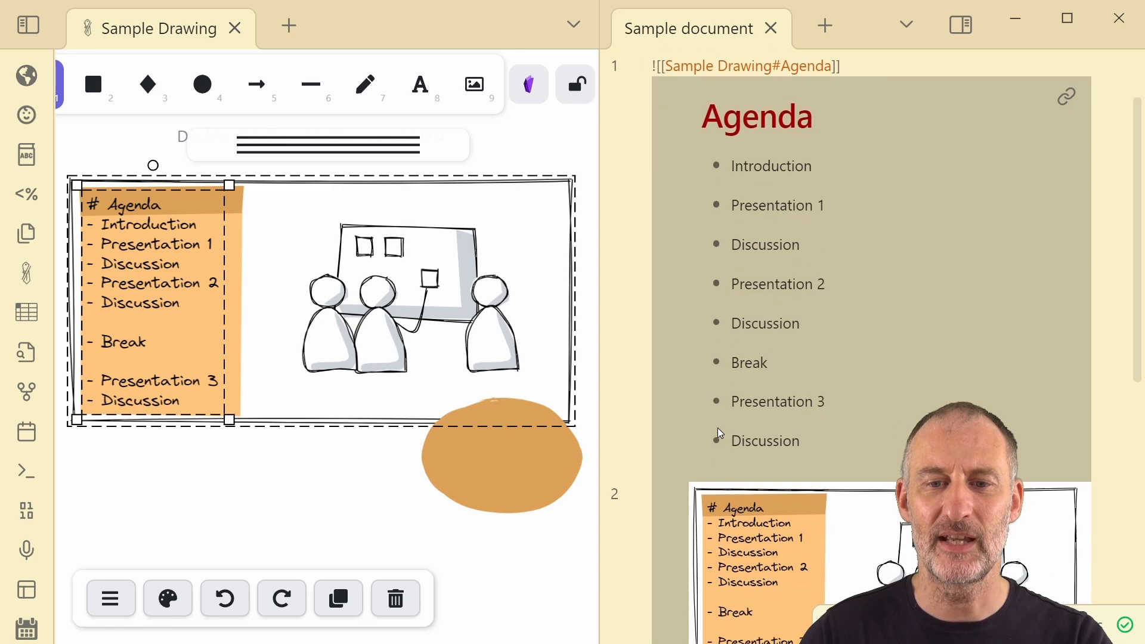
{"action": "scroll", "scroll_direction": "down", "scroll_amount": 3}
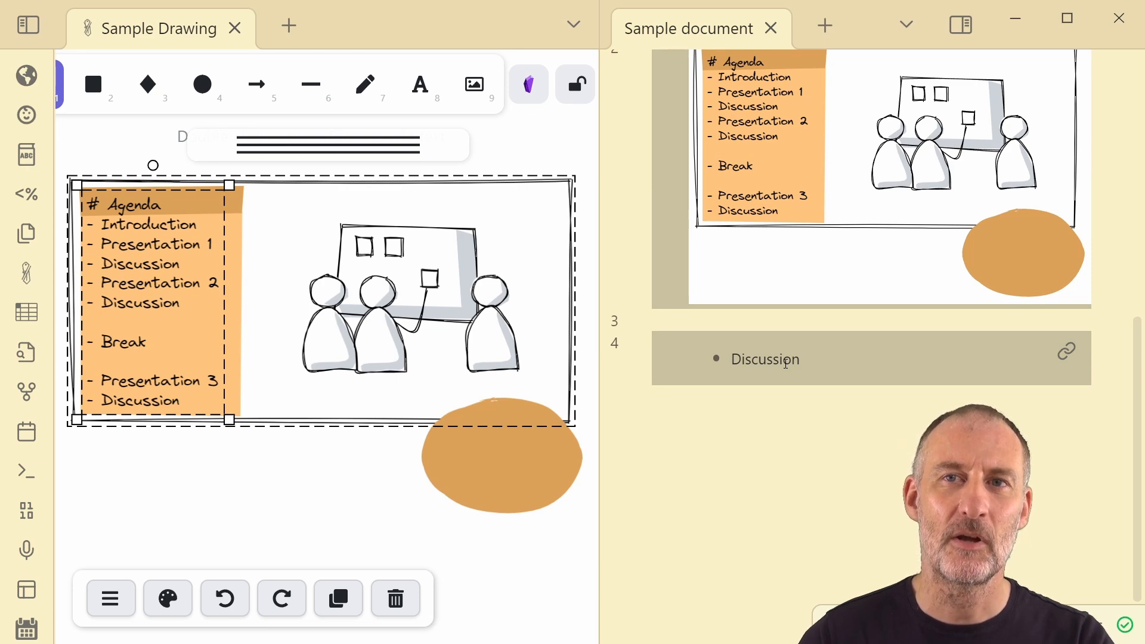
{"action": "mouse_move", "coordinate": [160, 28]}
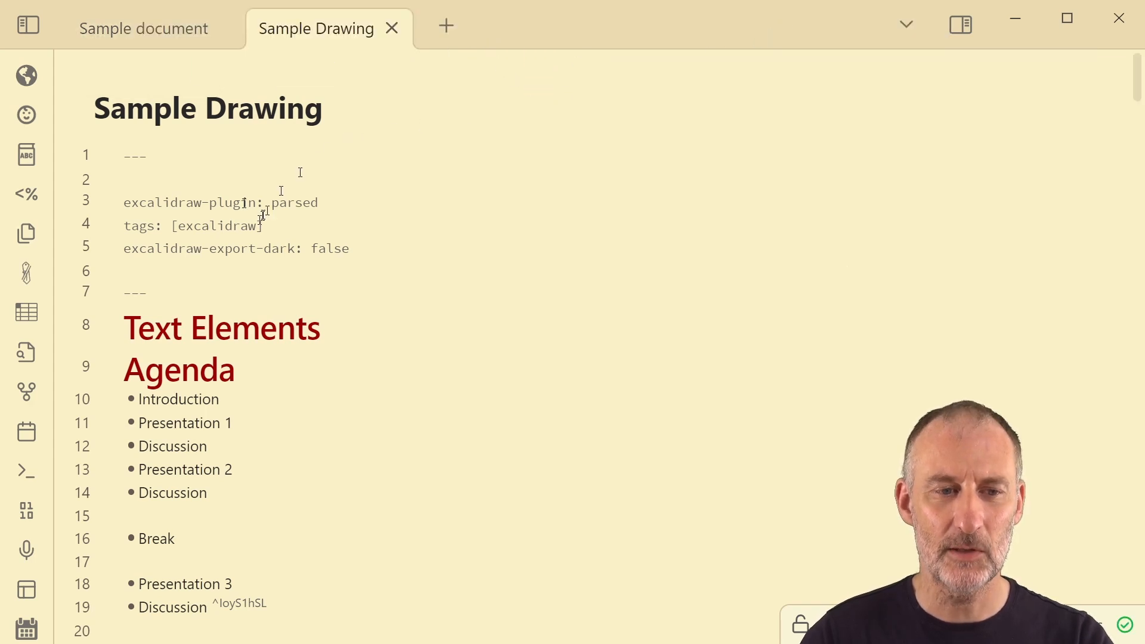
{"action": "scroll", "scroll_direction": "down", "scroll_amount": 3}
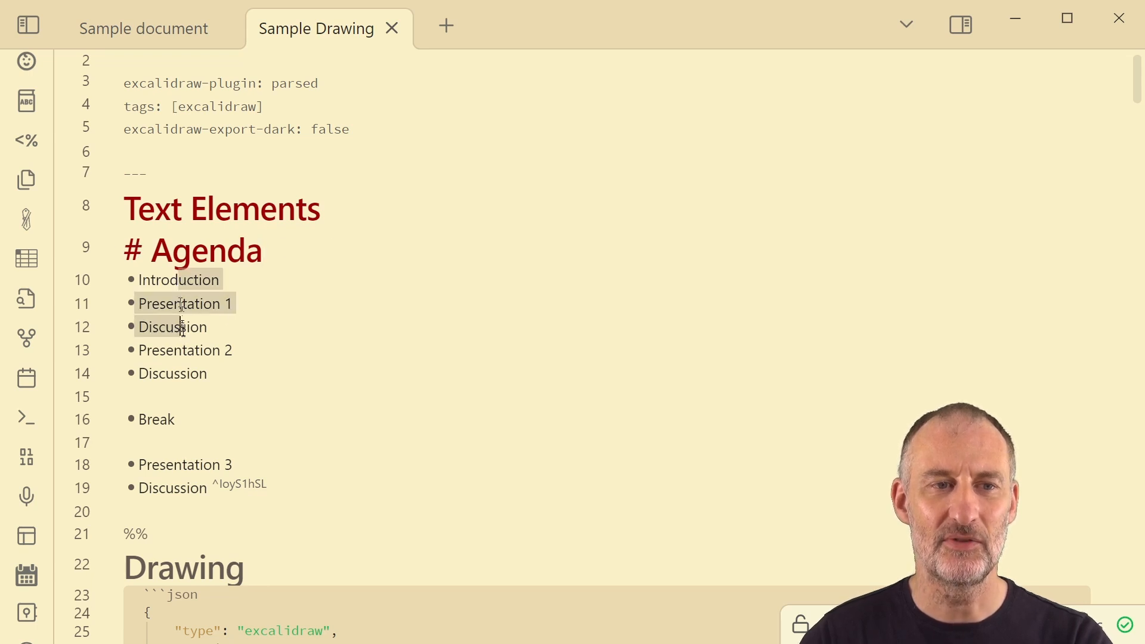
{"action": "scroll", "scroll_direction": "down", "scroll_amount": 3}
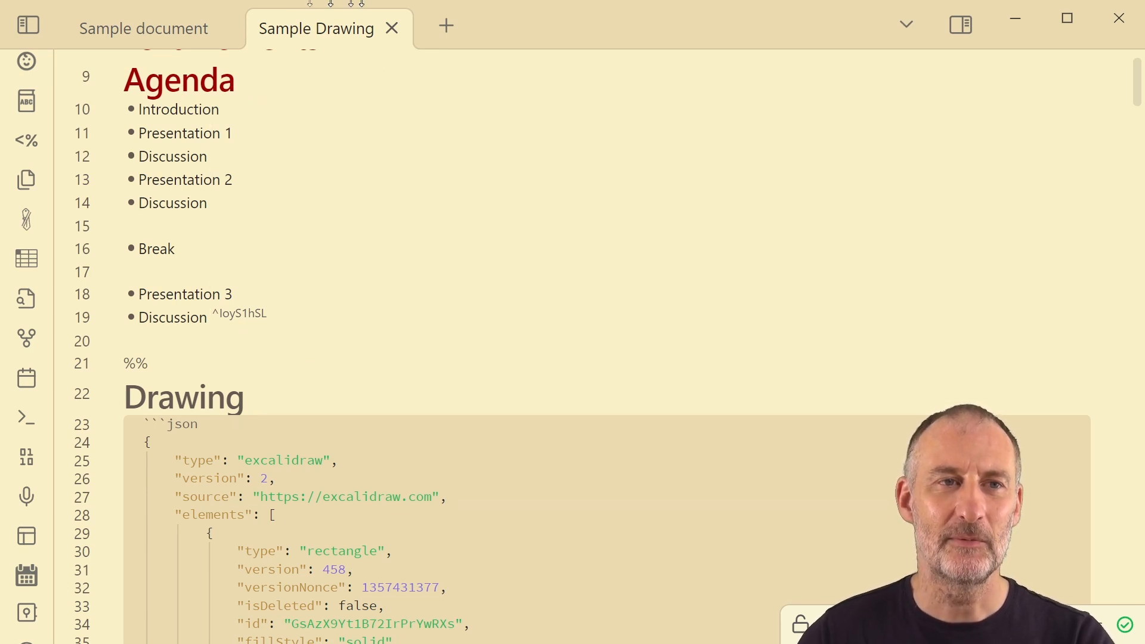
- Back in Sample document, embed block ![[1.7.14 Demo/detailed example/Sample Drawing.md#^IoyS1hSL]]
{"action": "left_click", "coordinate": [143, 28]}
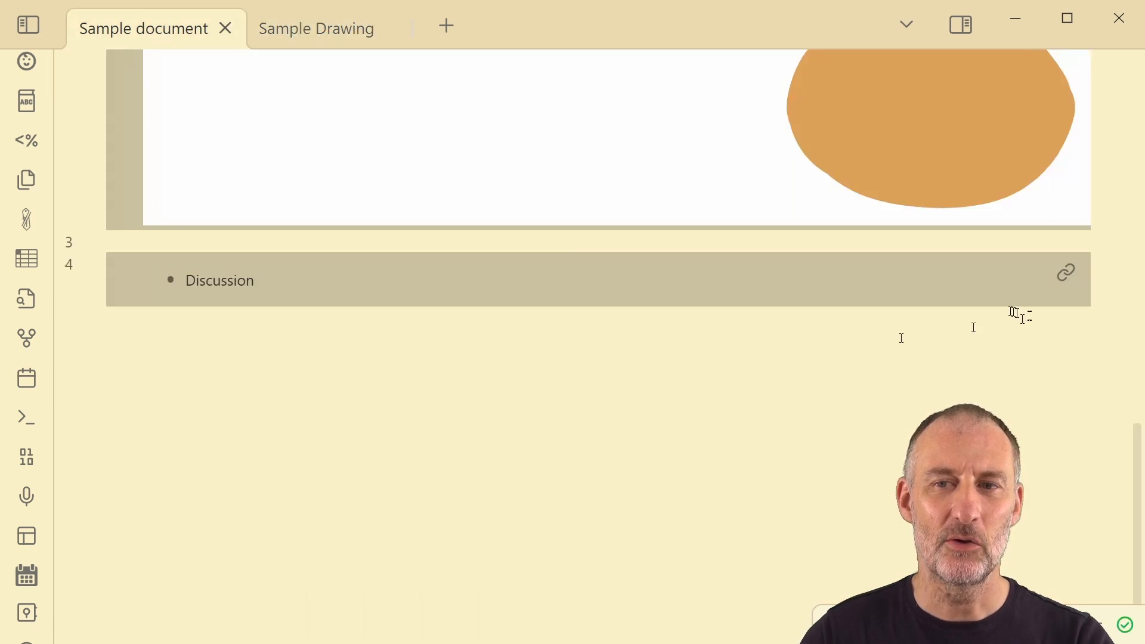
{"action": "type", "text": "![[1.7.14 Demo/detailed example/Sample Drawing.md#^IoyS1hSL]]"}
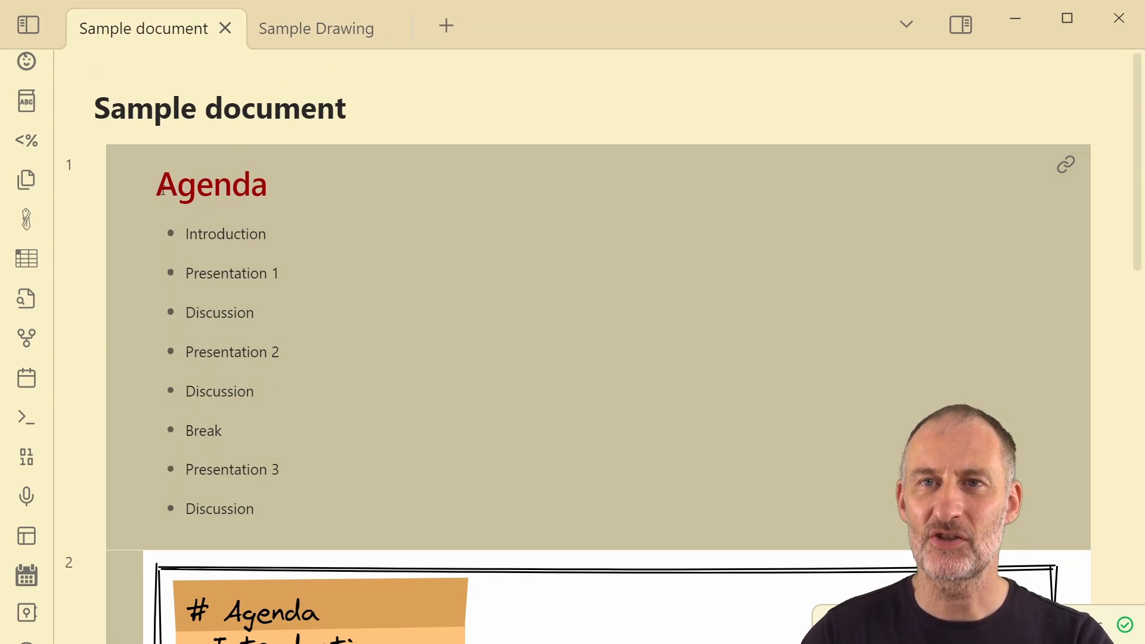
{"action": "mouse_move", "coordinate": [105, 343]}
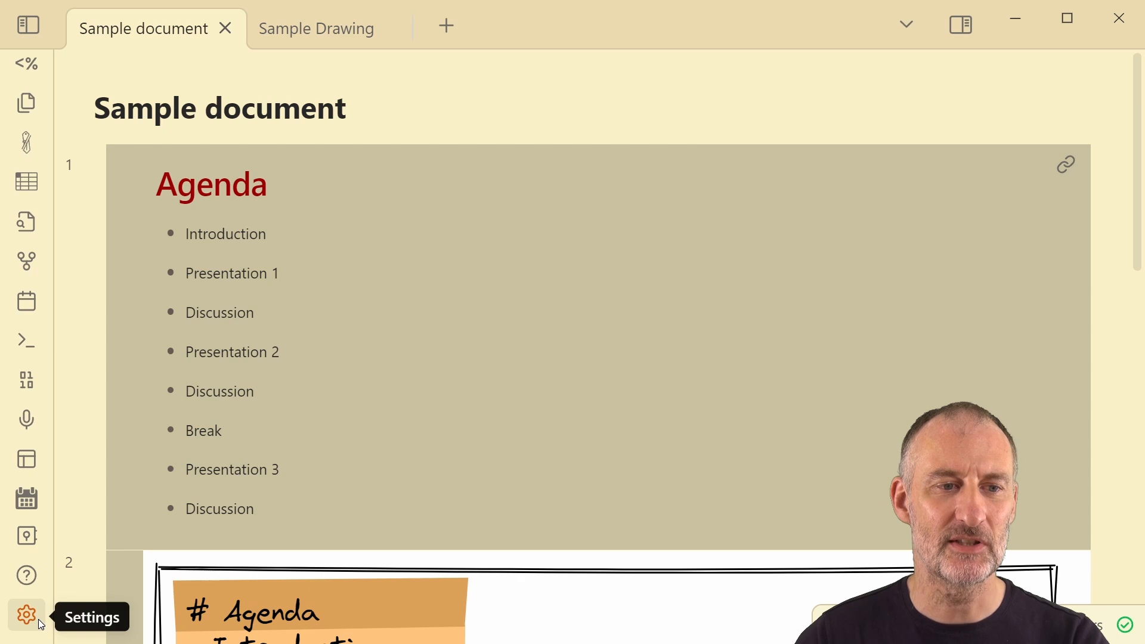
- Turn off 'Display SVG in markdown preview' in Excalidraw's Embed & Export settings
{"action": "left_click", "coordinate": [26, 615]}
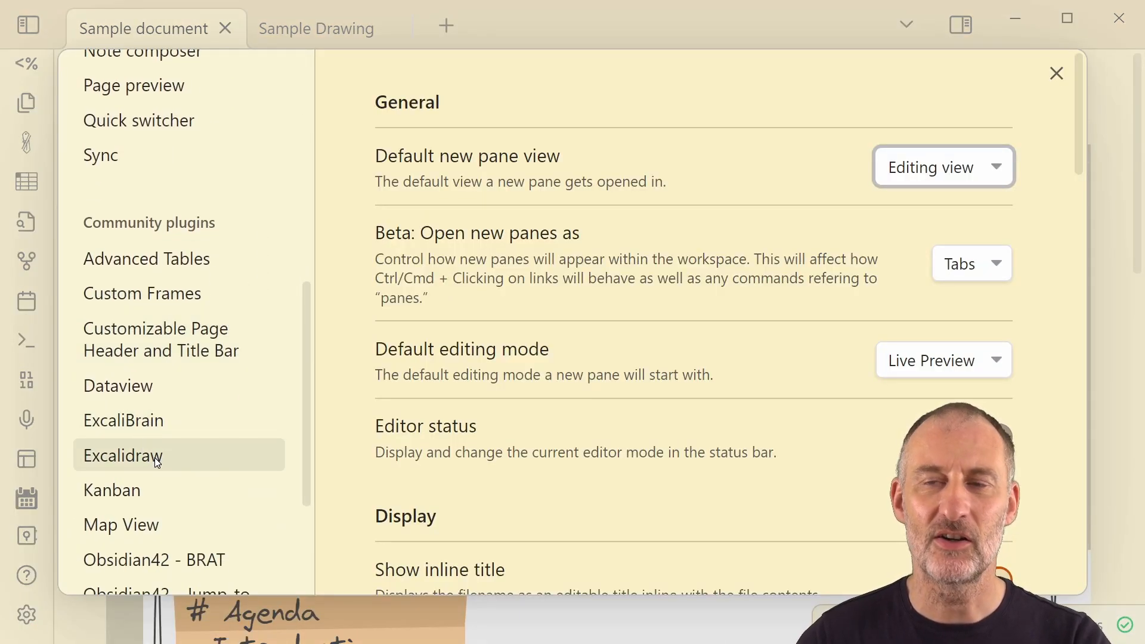
{"action": "left_click", "coordinate": [122, 455]}
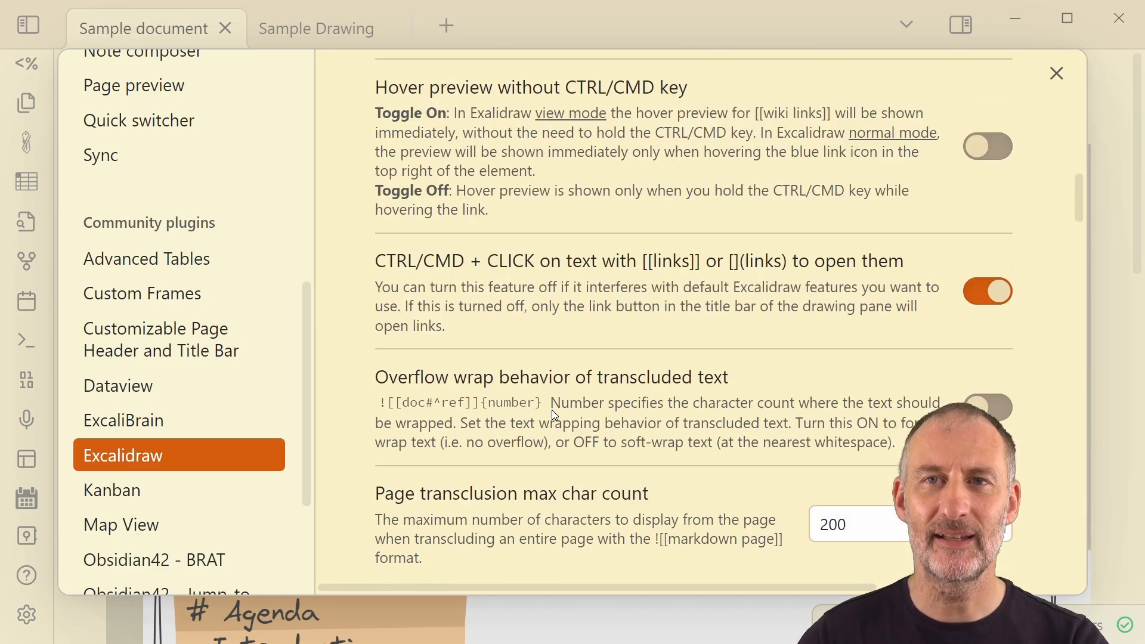
{"action": "scroll", "scroll_direction": "down", "scroll_amount": 3}
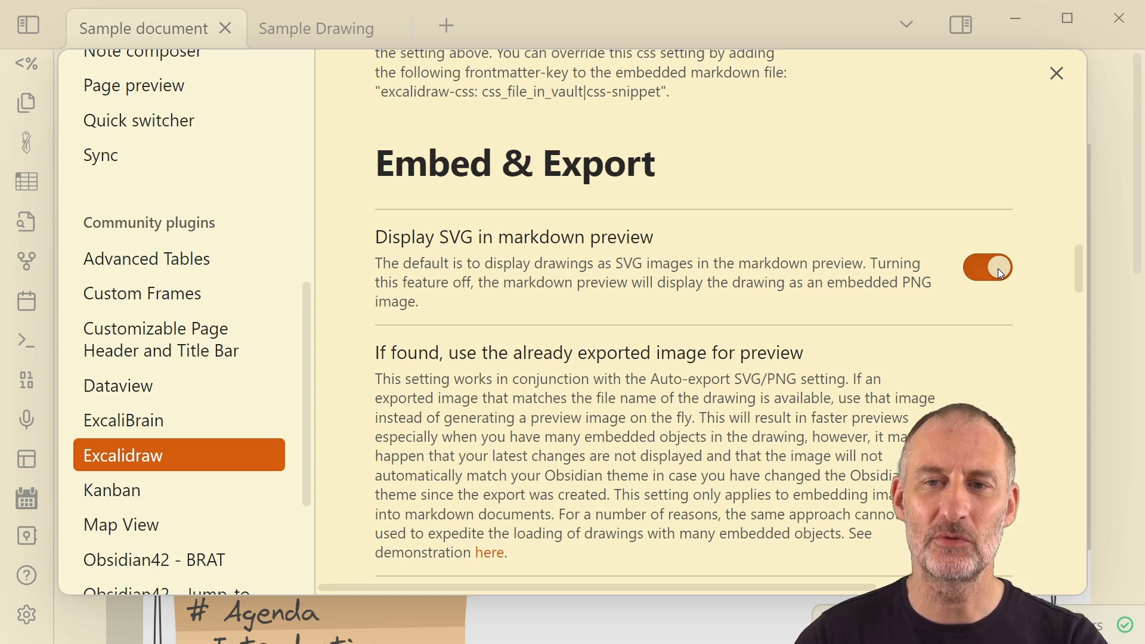
{"action": "left_click", "coordinate": [987, 267]}
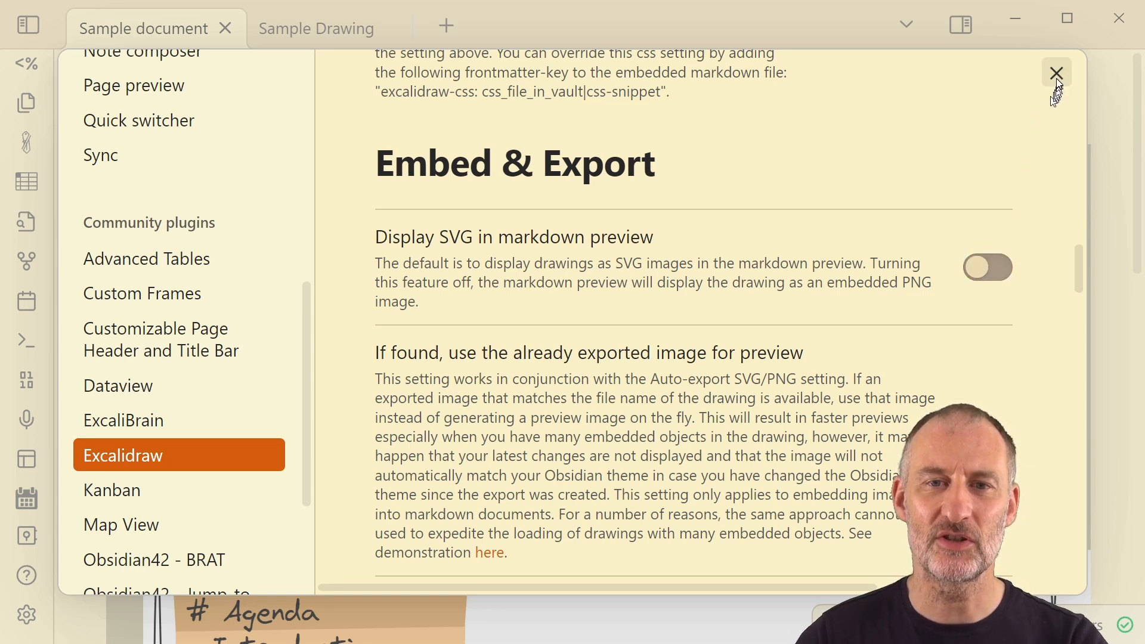
{"action": "left_click", "coordinate": [1055, 73]}
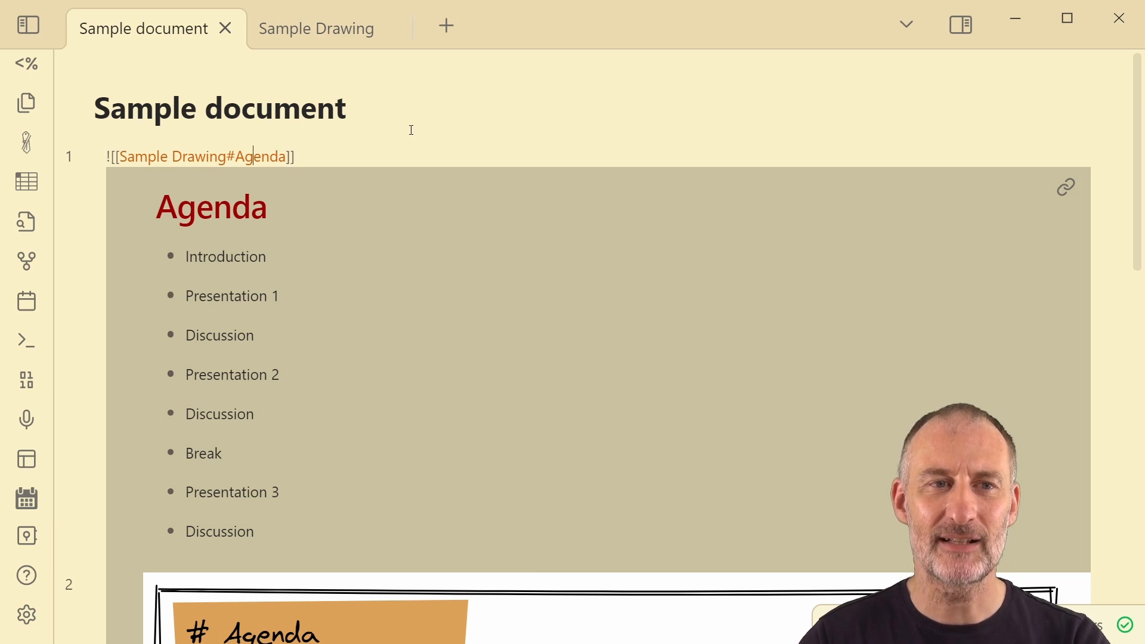
- Edit line 1's embed to ![[Sample Drawing#area=Agenda]] so it renders as an image
{"action": "type", "text": "gr"}
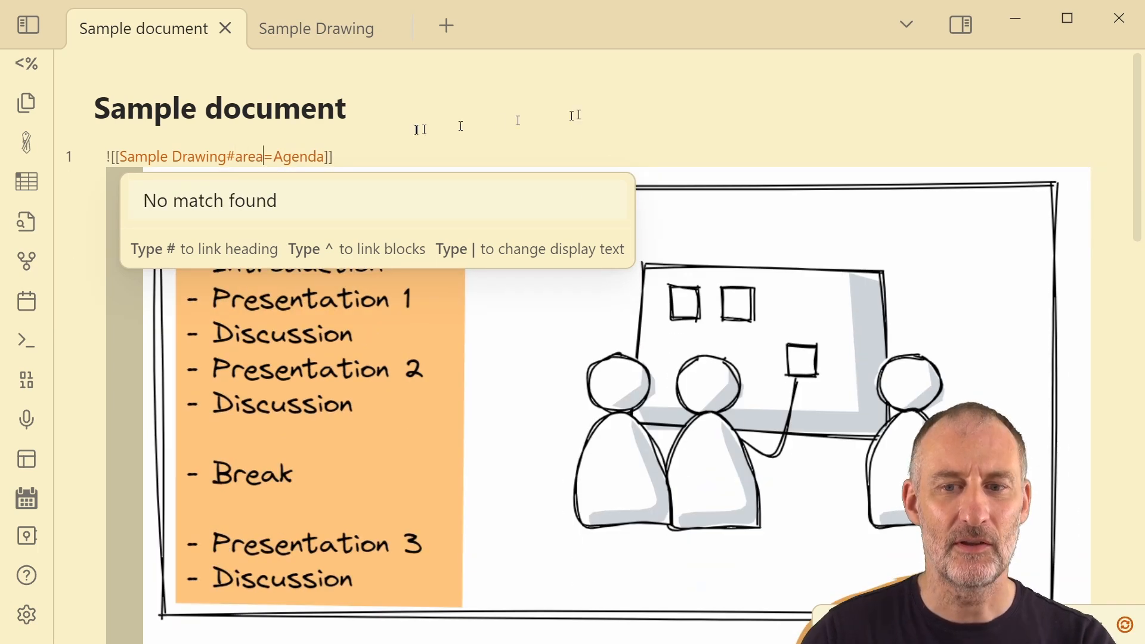
{"action": "scroll", "scroll_direction": "down", "scroll_amount": 3}
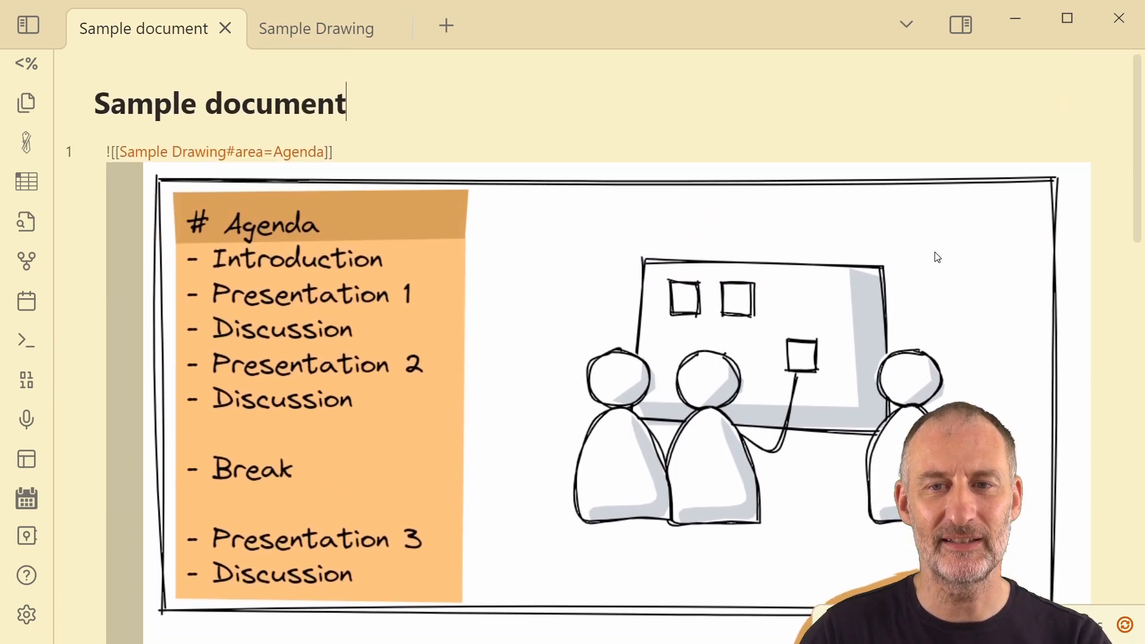
{"action": "scroll", "scroll_direction": "down", "scroll_amount": 3}
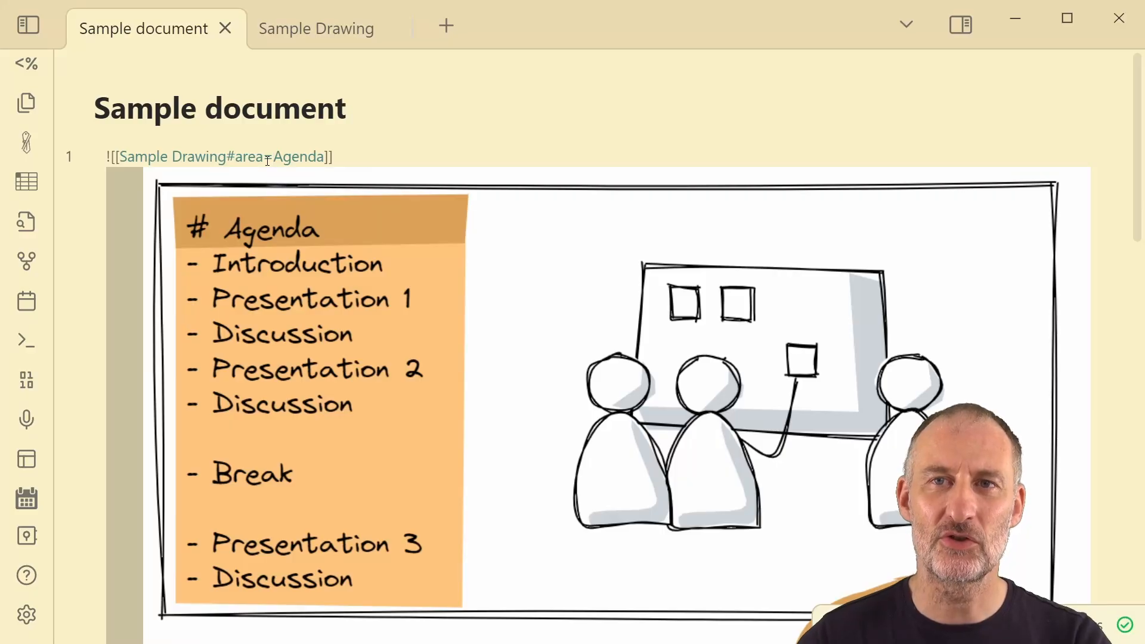
{"action": "mouse_move", "coordinate": [98, 37]}
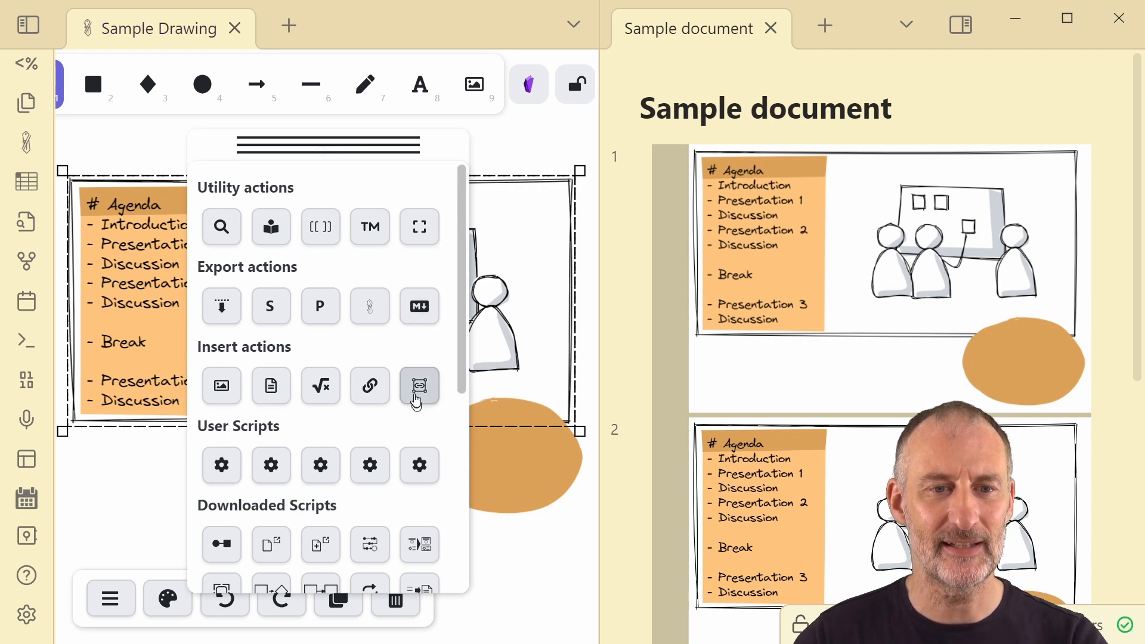
- Copy the elements' link, paste it at the note's end as a #^group= embed
{"action": "left_click", "coordinate": [419, 384]}
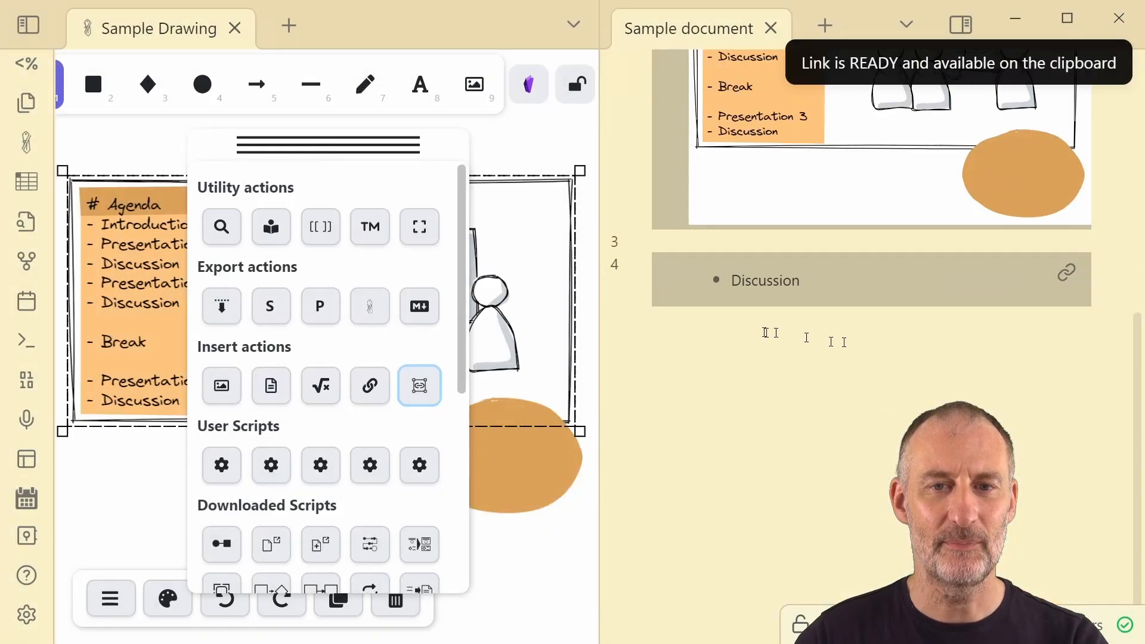
{"action": "left_click", "coordinate": [419, 386]}
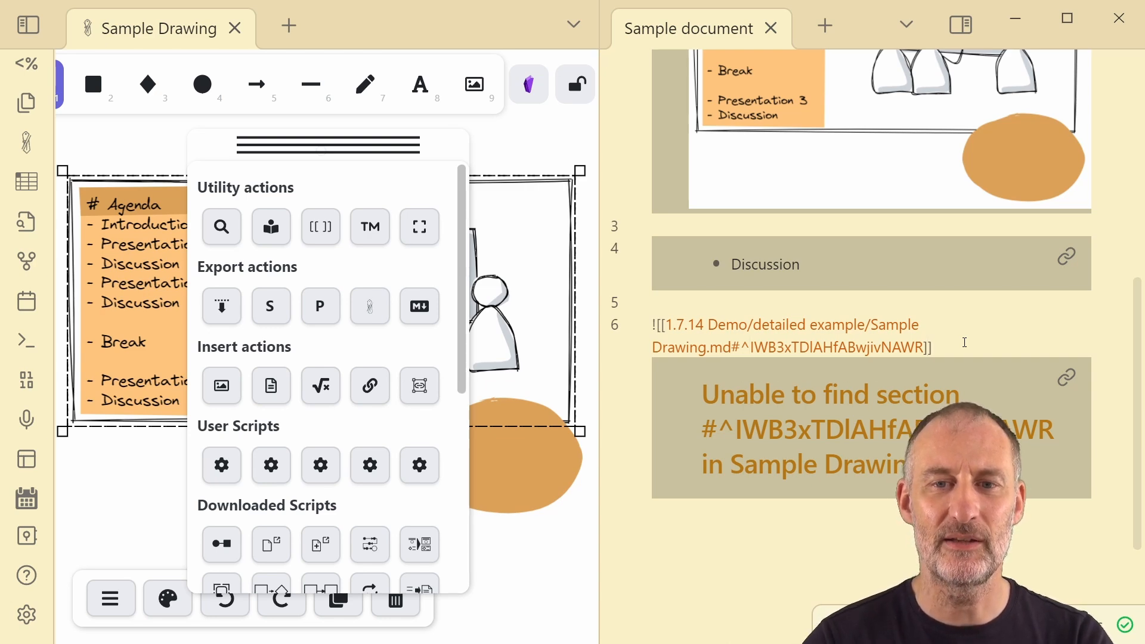
{"action": "type", "text": "group="}
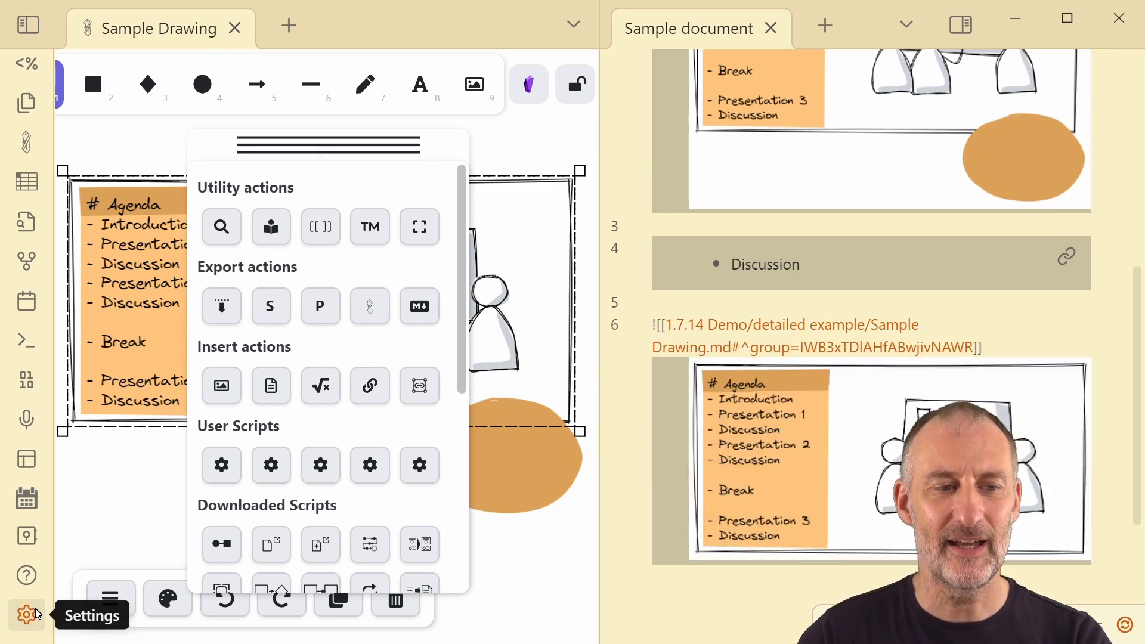
- Briefly open Settings, then switch line 6's embed from #^group= to #^area=
{"action": "left_click", "coordinate": [26, 614]}
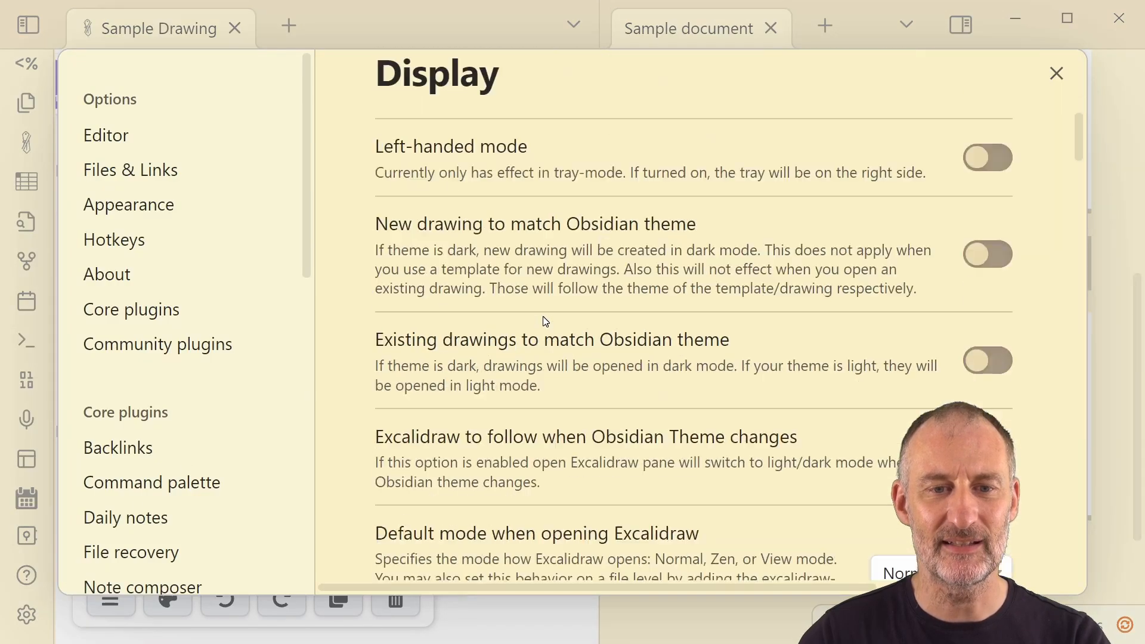
{"action": "scroll", "scroll_direction": "down", "scroll_amount": 3}
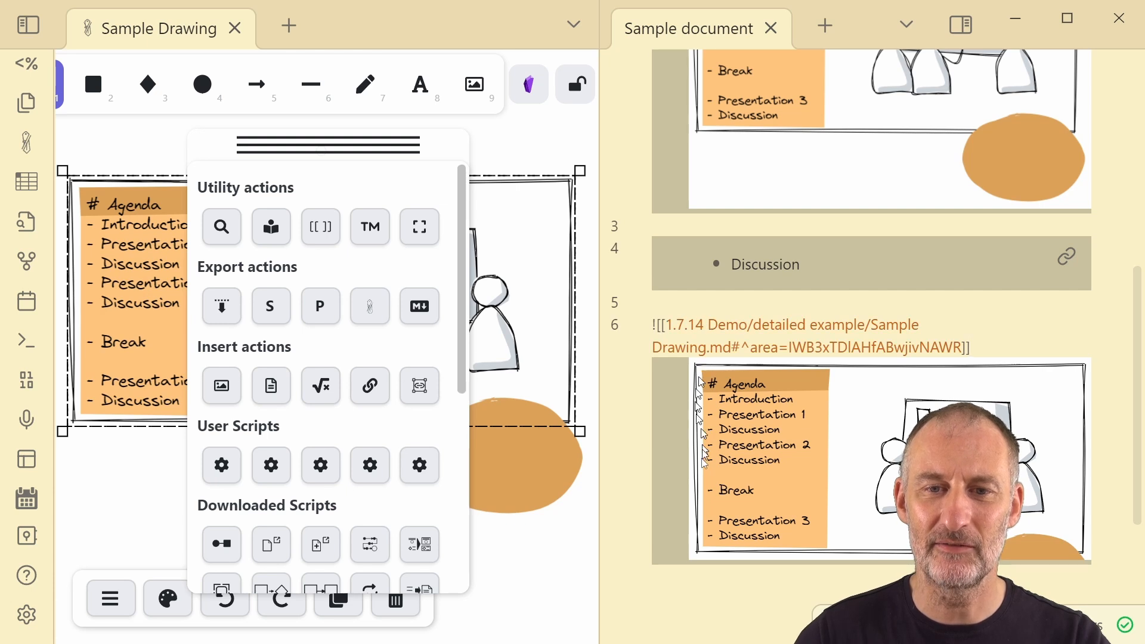
{"action": "mouse_move", "coordinate": [1104, 371]}
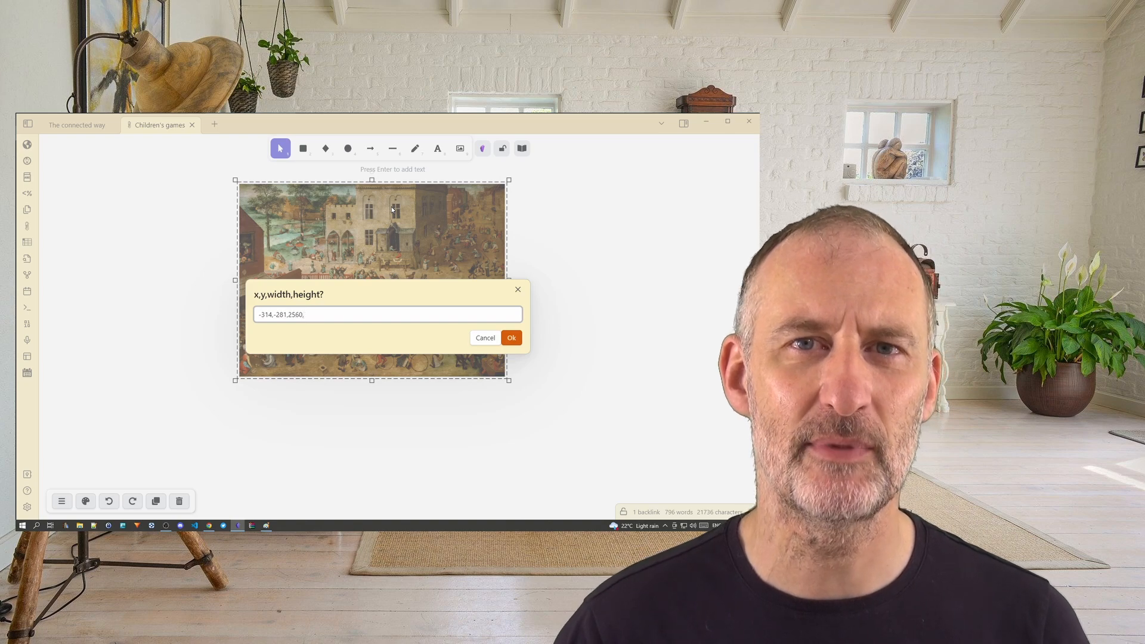
- Confirm the new x, y, width and height values for the Children's games painting
{"action": "left_click", "coordinate": [511, 337]}
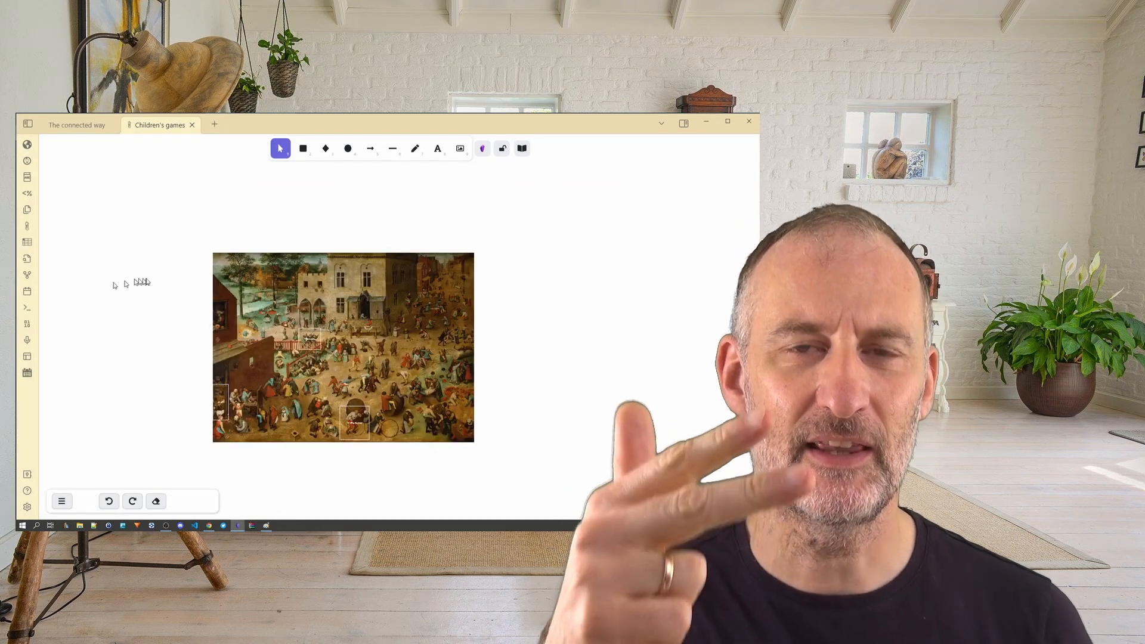
{"action": "left_click", "coordinate": [343, 344]}
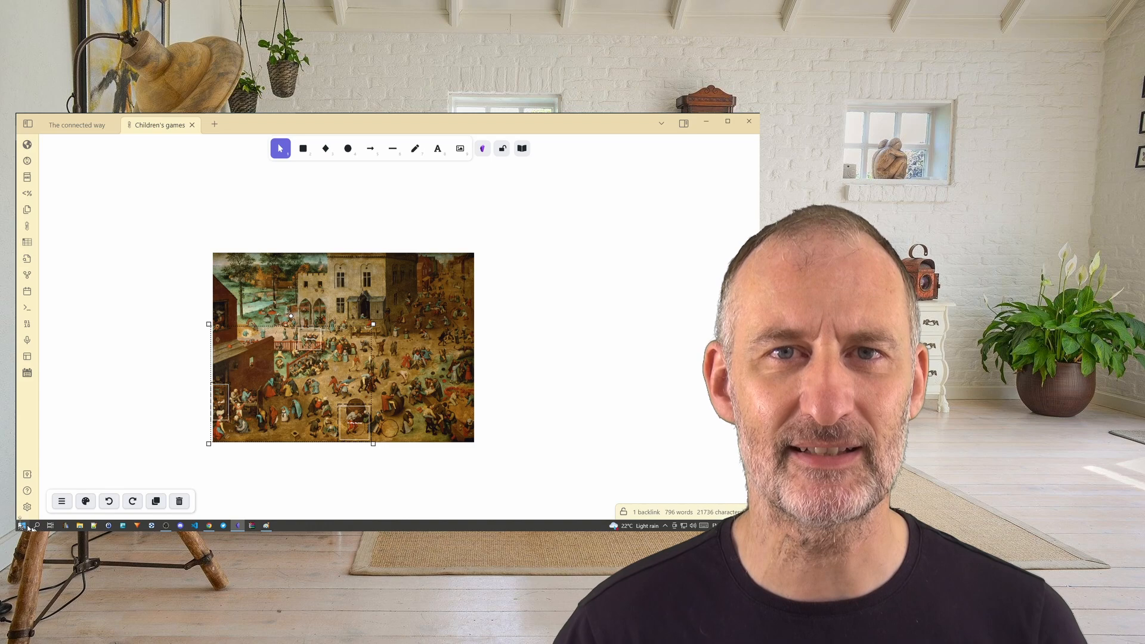
{"action": "left_click", "coordinate": [85, 501]}
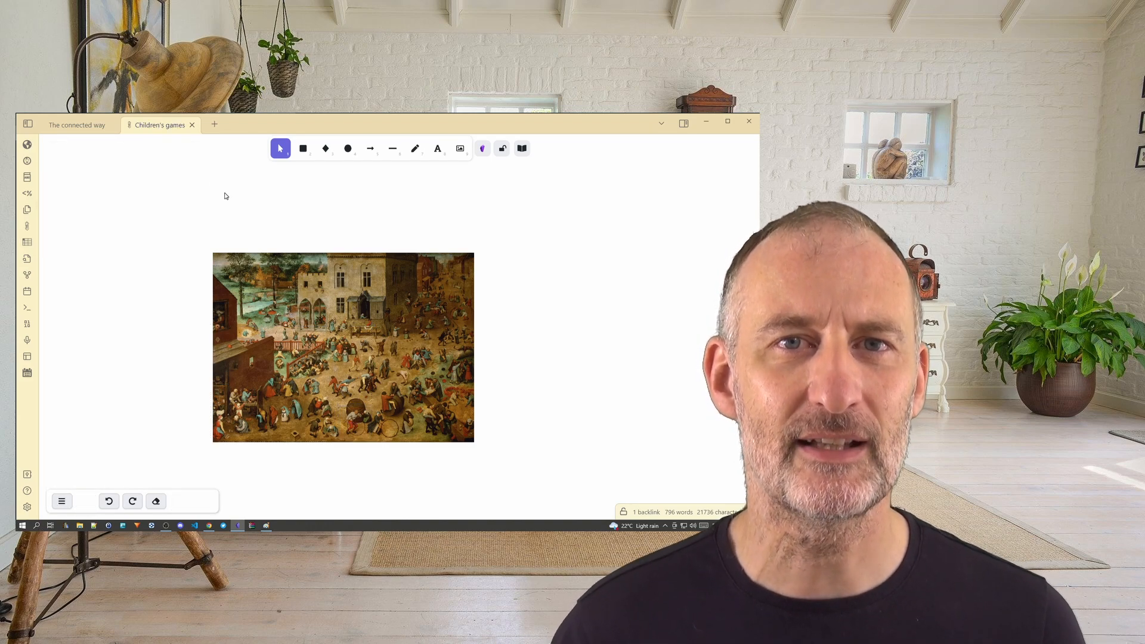
- Open 'Install or update Excalidraw Scripts' and view the Set Dimensions script
{"action": "left_click", "coordinate": [61, 501]}
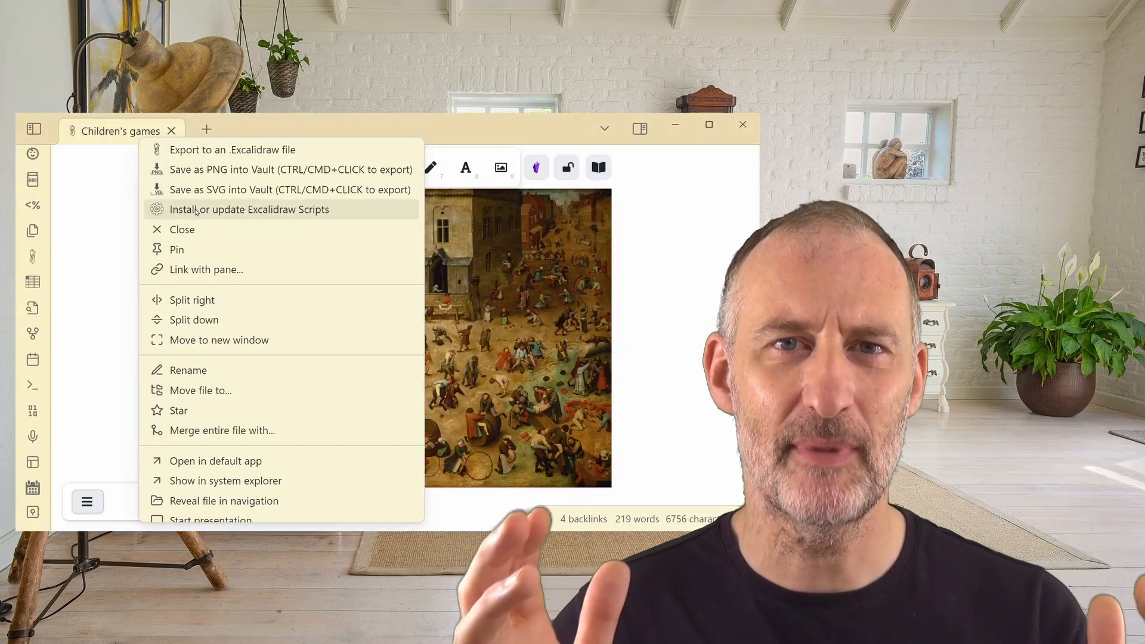
{"action": "left_click", "coordinate": [249, 209]}
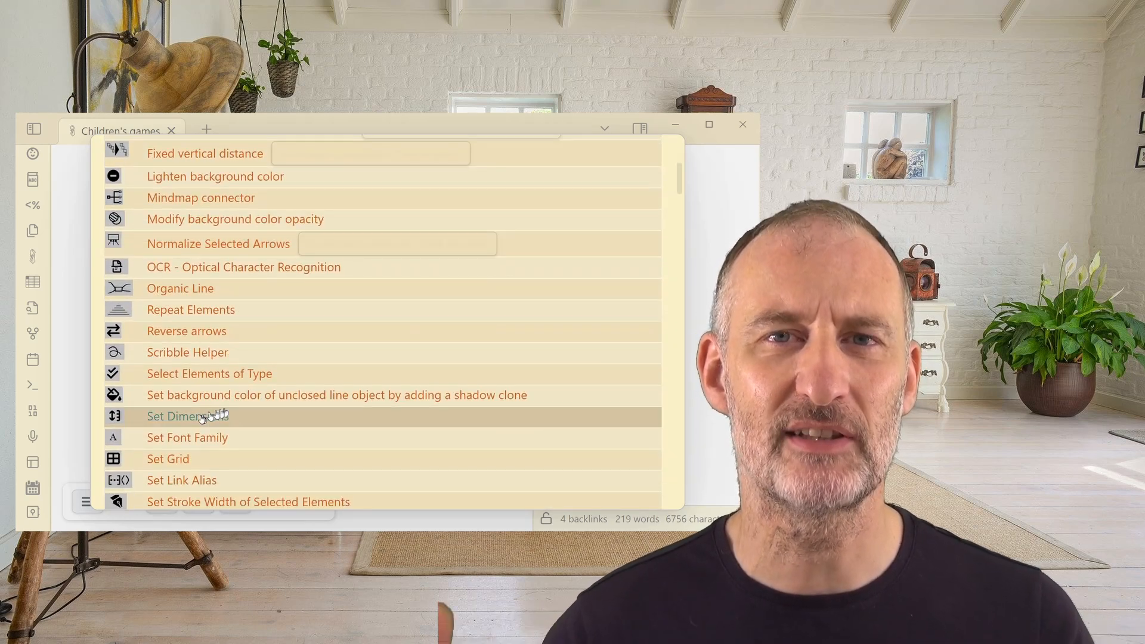
{"action": "left_click", "coordinate": [187, 416]}
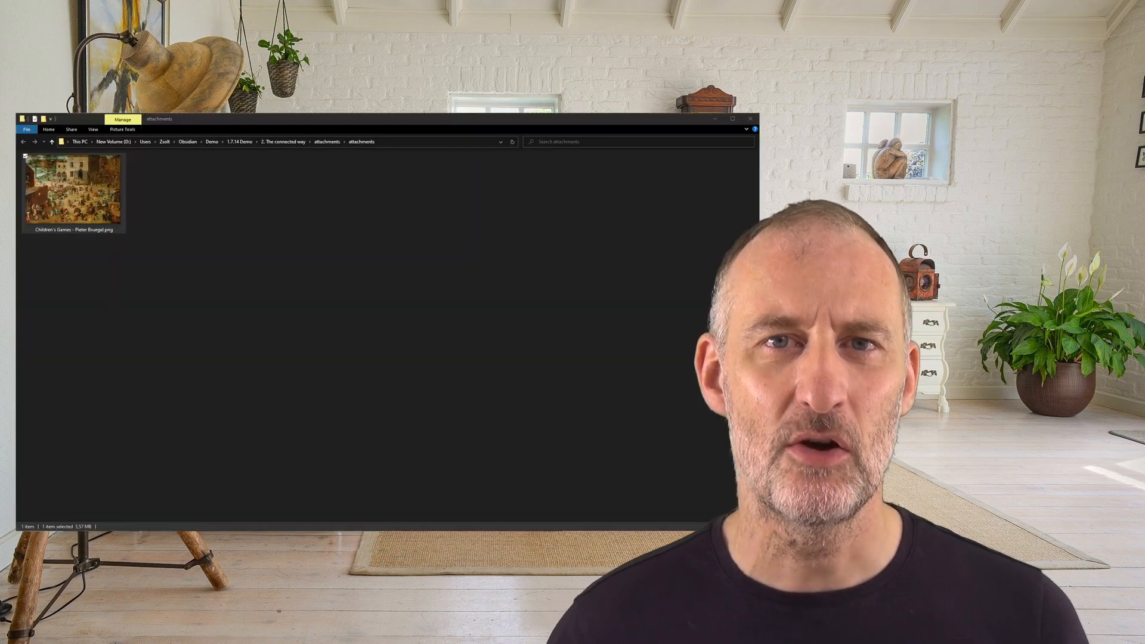
- Check file size and details in Properties for Children's Games - Pieter Bruegel.png
{"action": "right_click", "coordinate": [73, 186]}
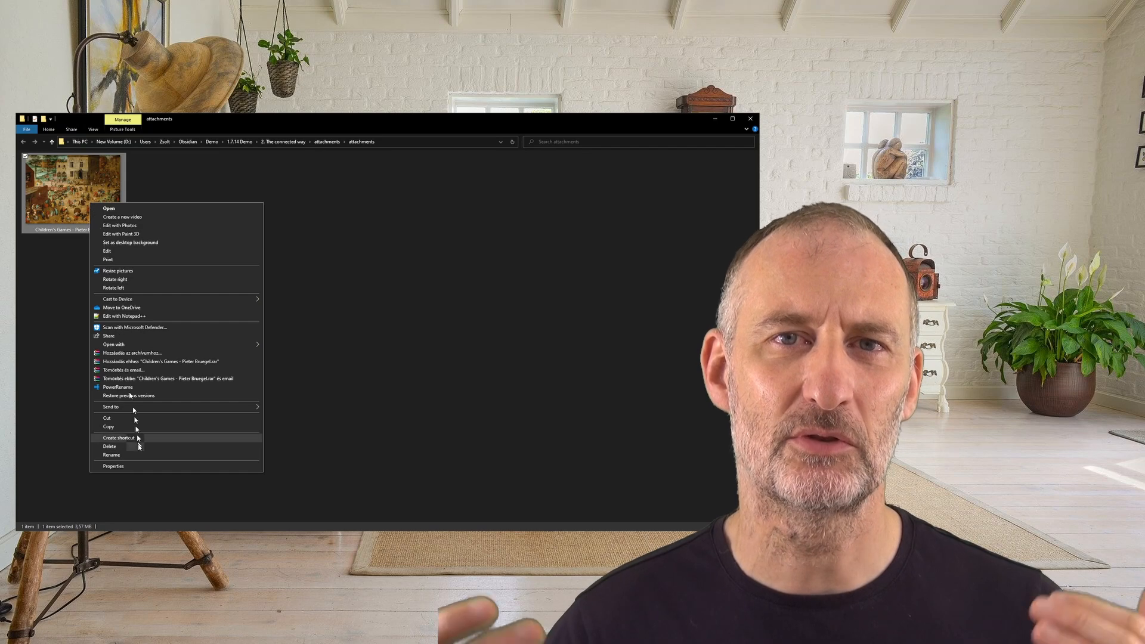
{"action": "left_click", "coordinate": [113, 466]}
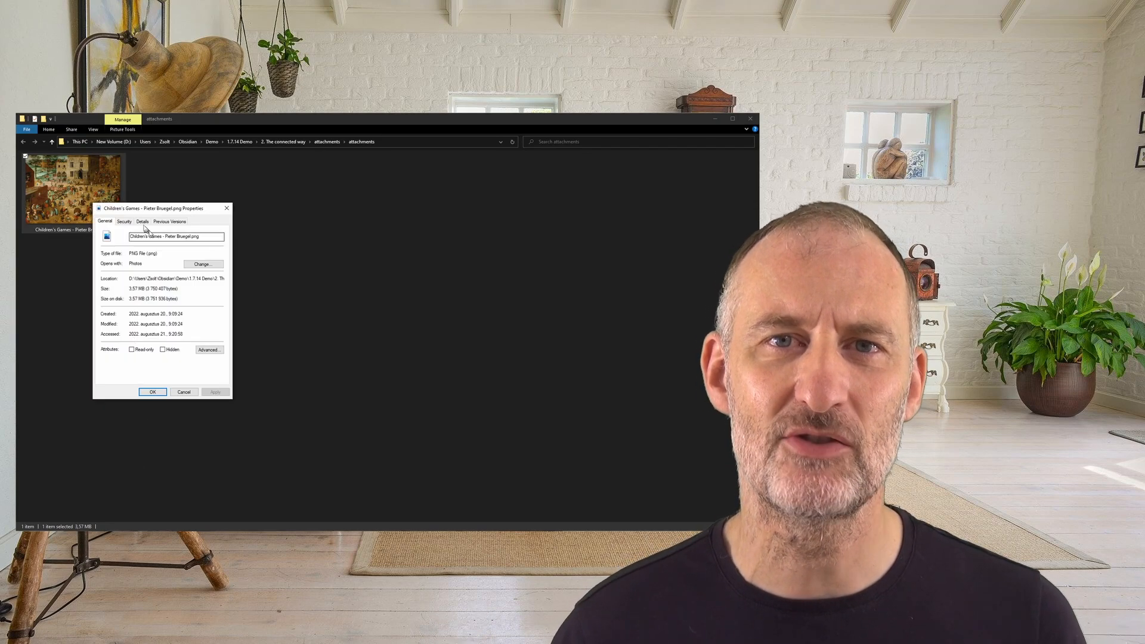
{"action": "left_click", "coordinate": [142, 221]}
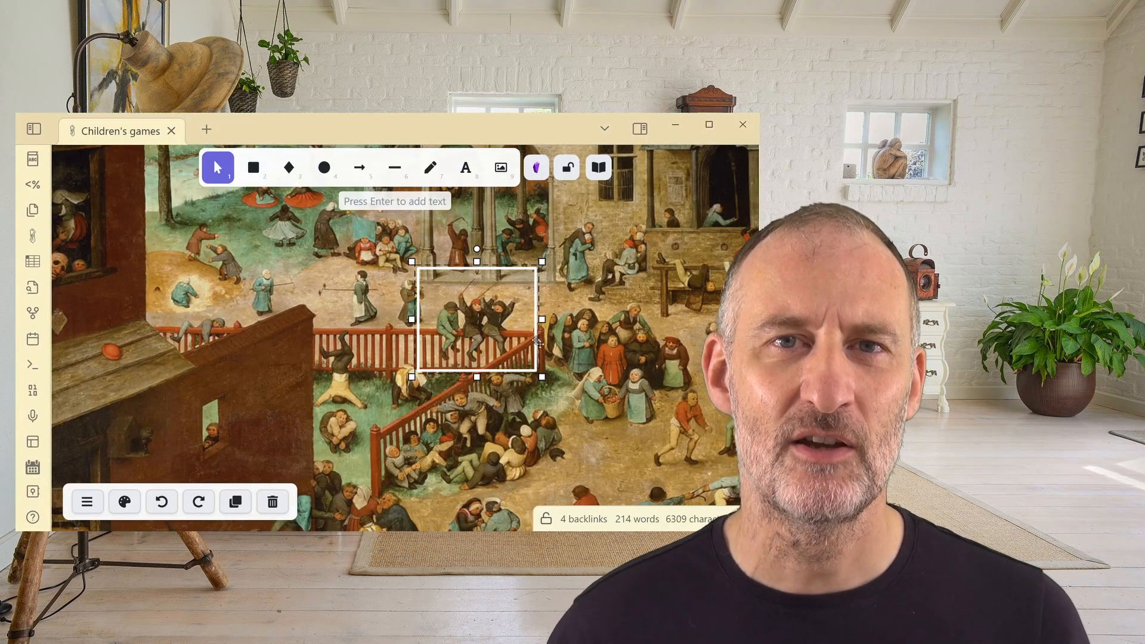
- Type '# riding the fence' as the fence-scene rectangle's text
{"action": "type", "text": "#"}
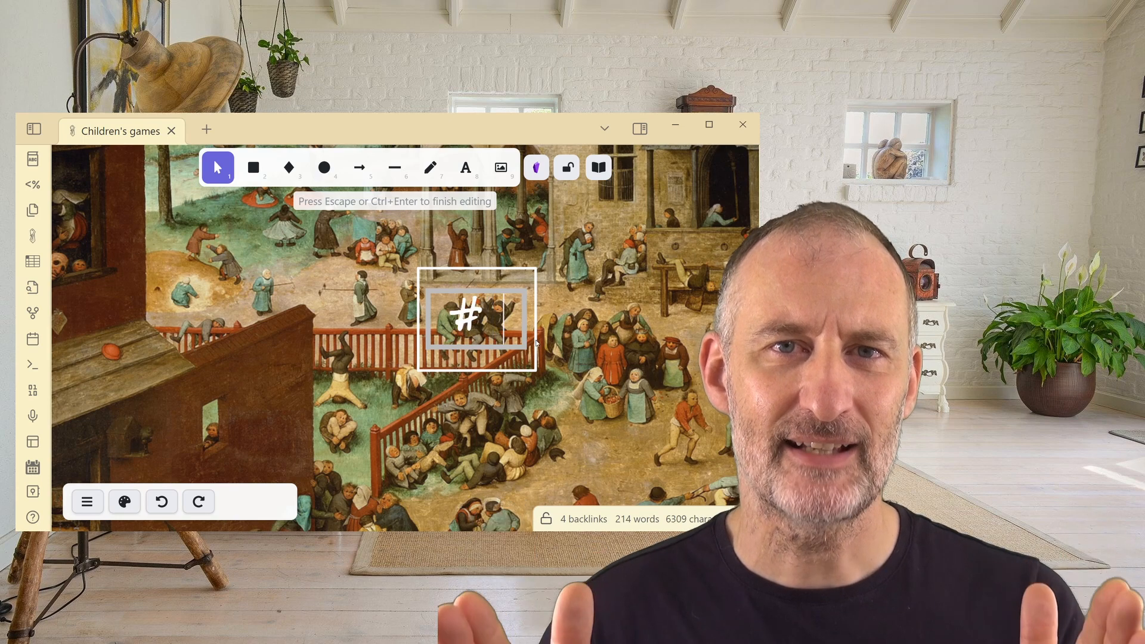
{"action": "type", "text": "riding the"}
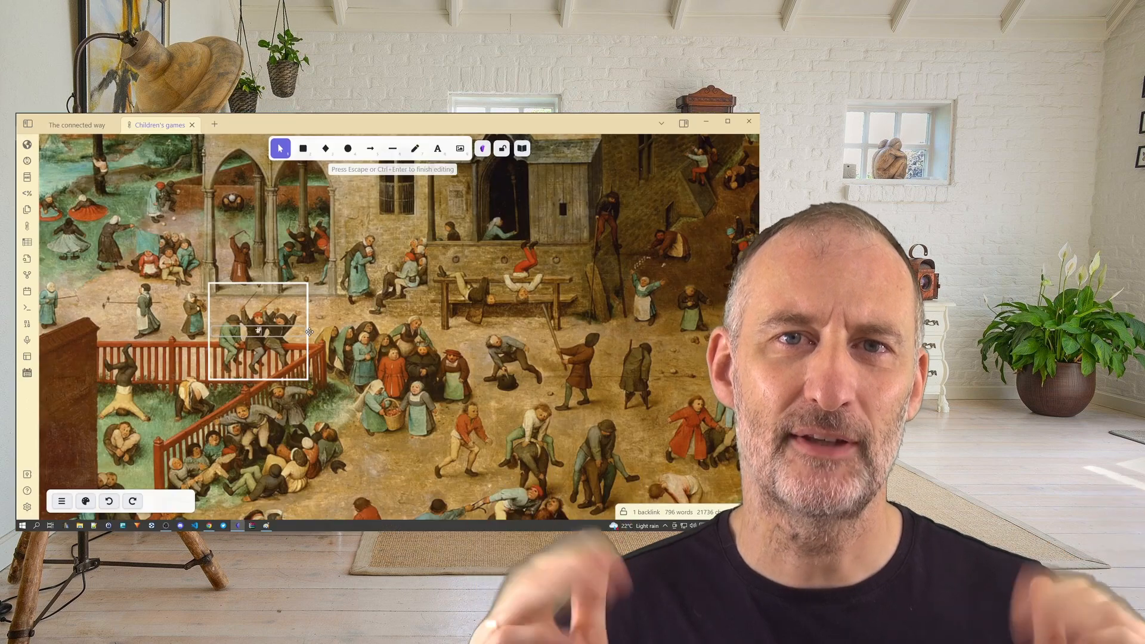
{"action": "type", "text": "fence"}
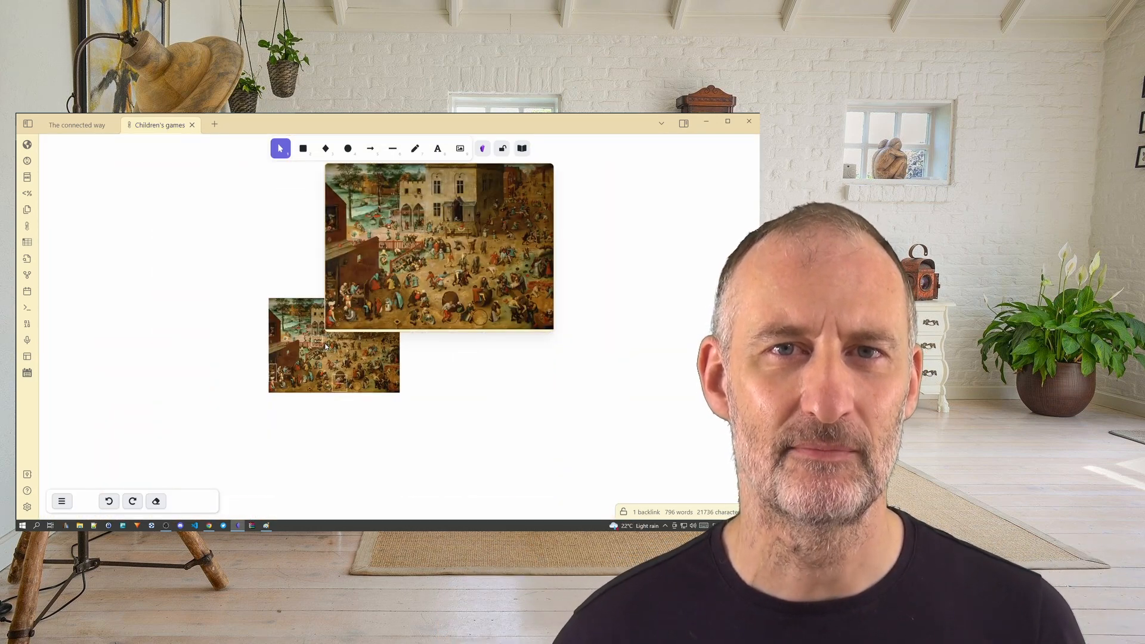
- Lock the Children's games painting via its right-click context menu
{"action": "right_click", "coordinate": [438, 247]}
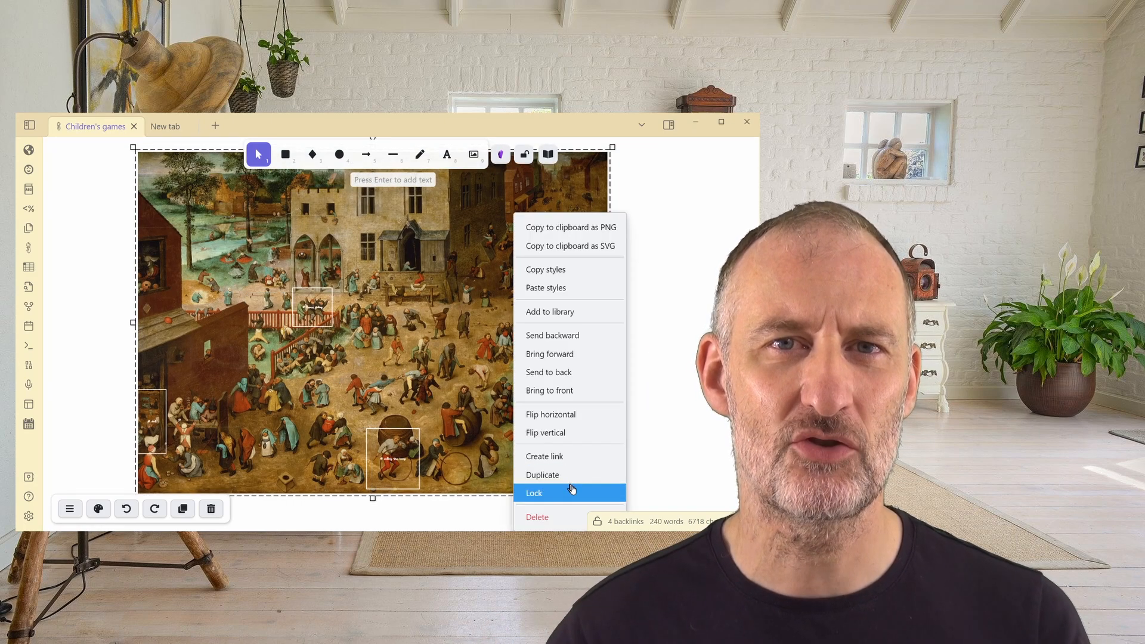
{"action": "left_click", "coordinate": [534, 492]}
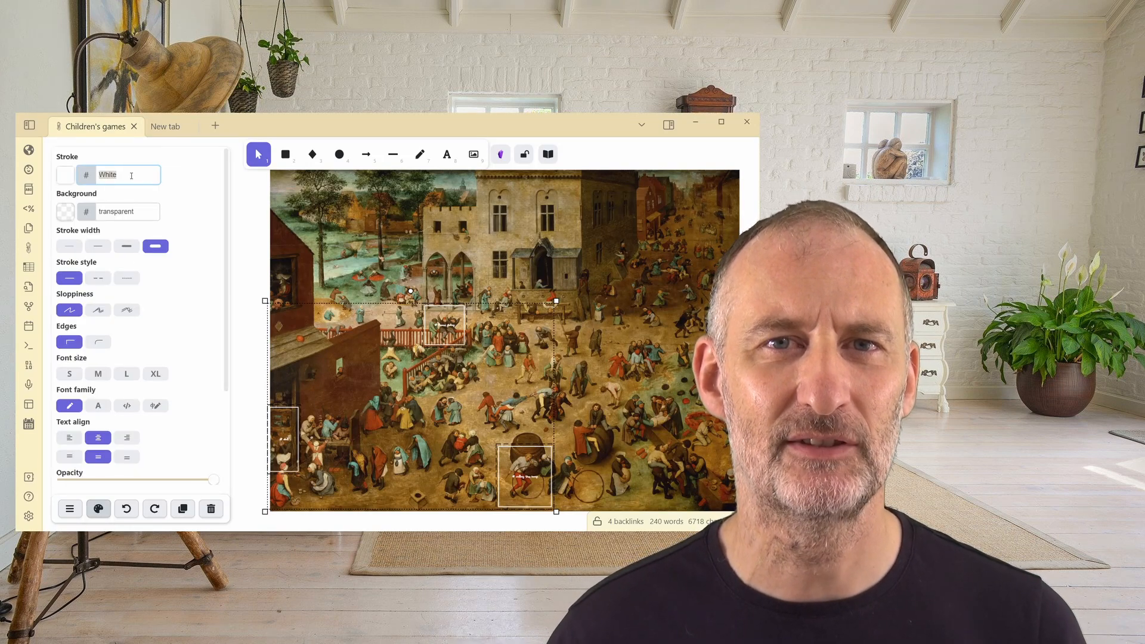
- Enter 'transparent' as the scene frames' stroke colour
{"action": "type", "text": "transparent"}
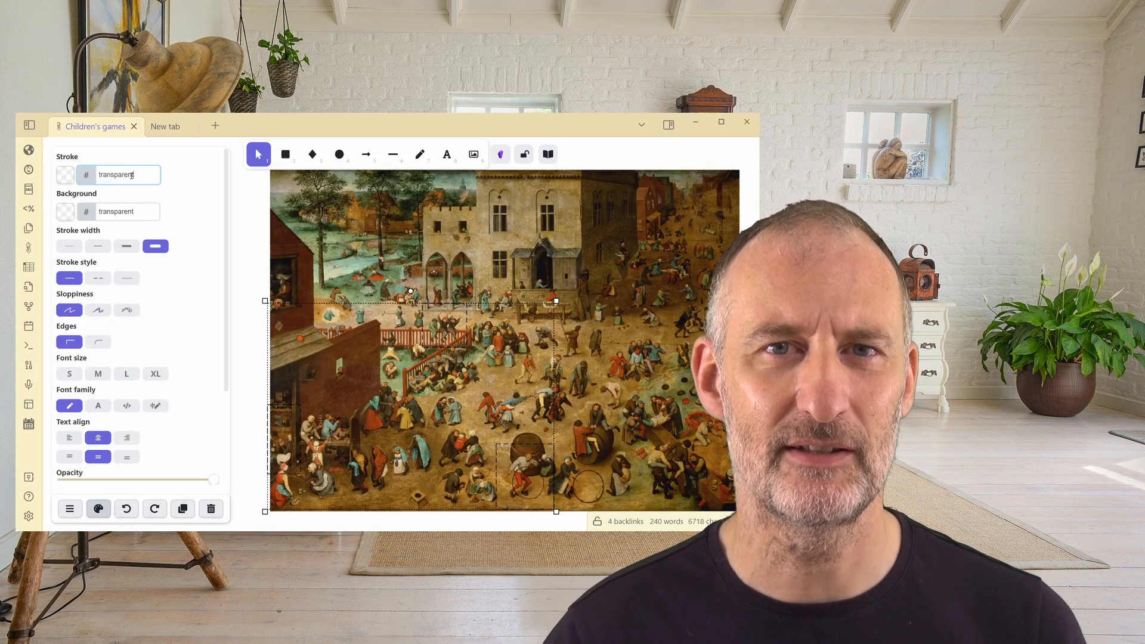